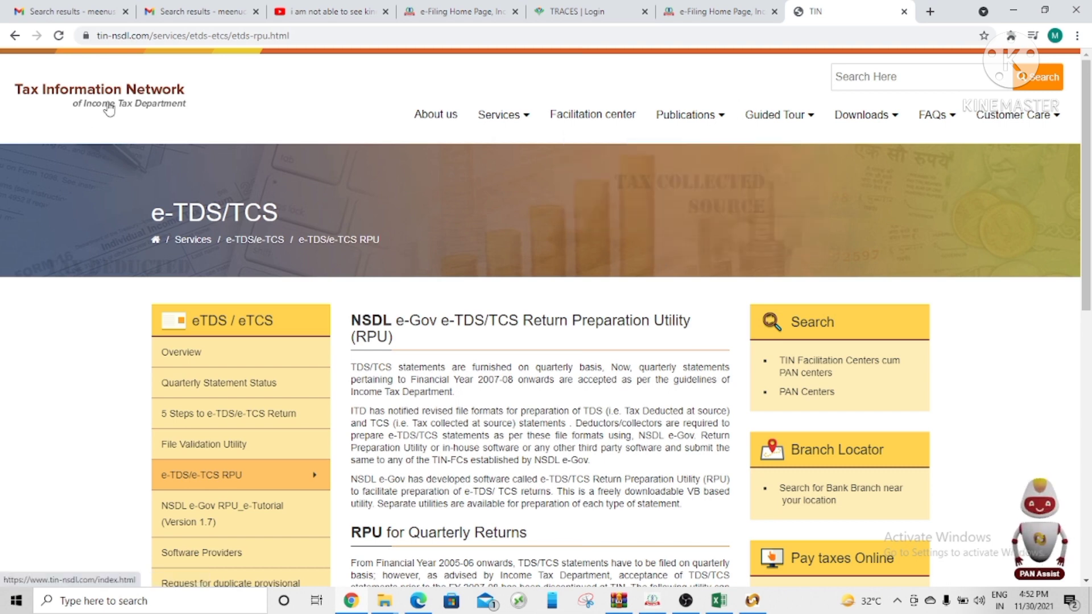
mouse_move(153, 107)
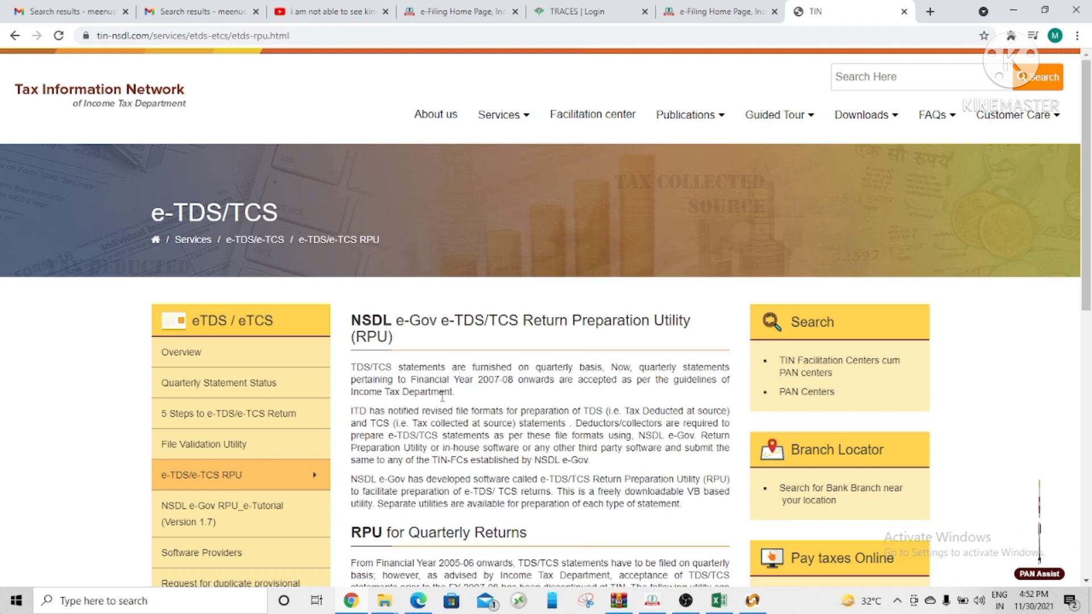
Step: Navigate the NSDL site services to the e-TDS/e-TCS RPU download page
scroll(down, 3)
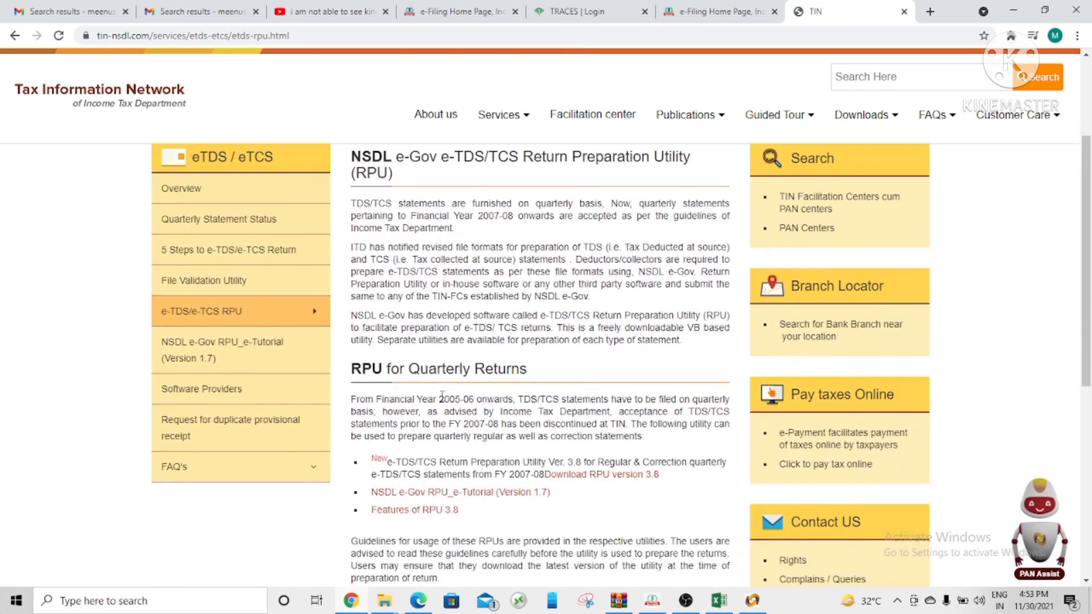
mouse_move(268, 313)
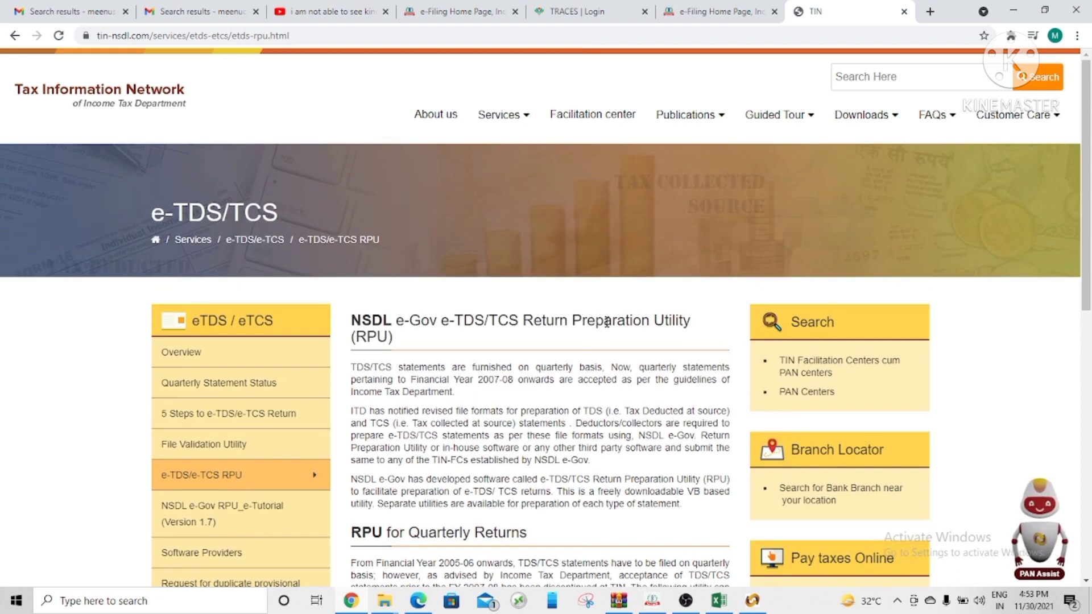
click(502, 115)
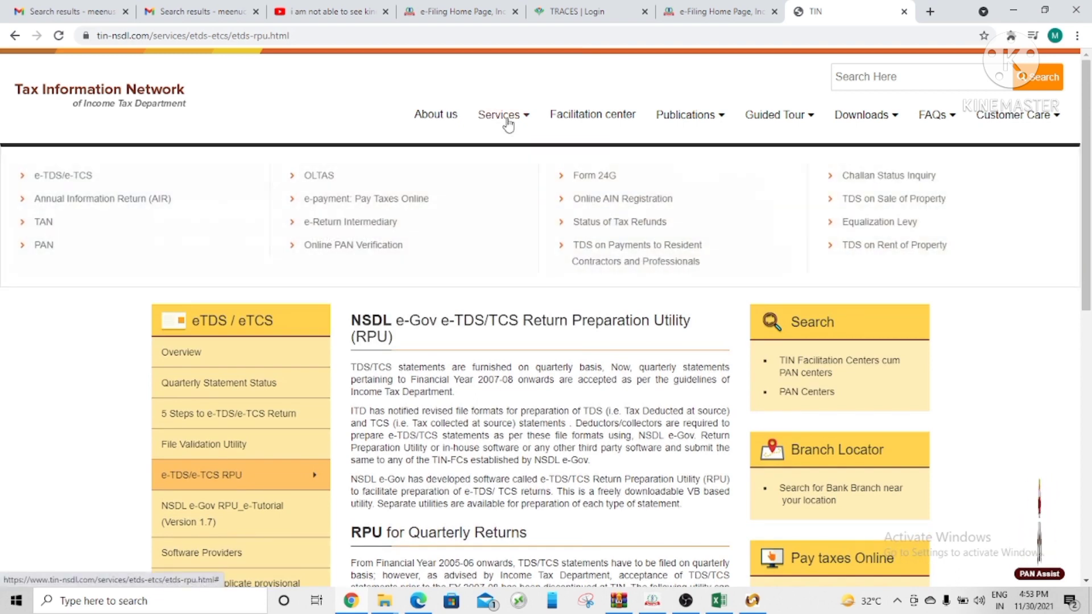
mouse_move(70, 183)
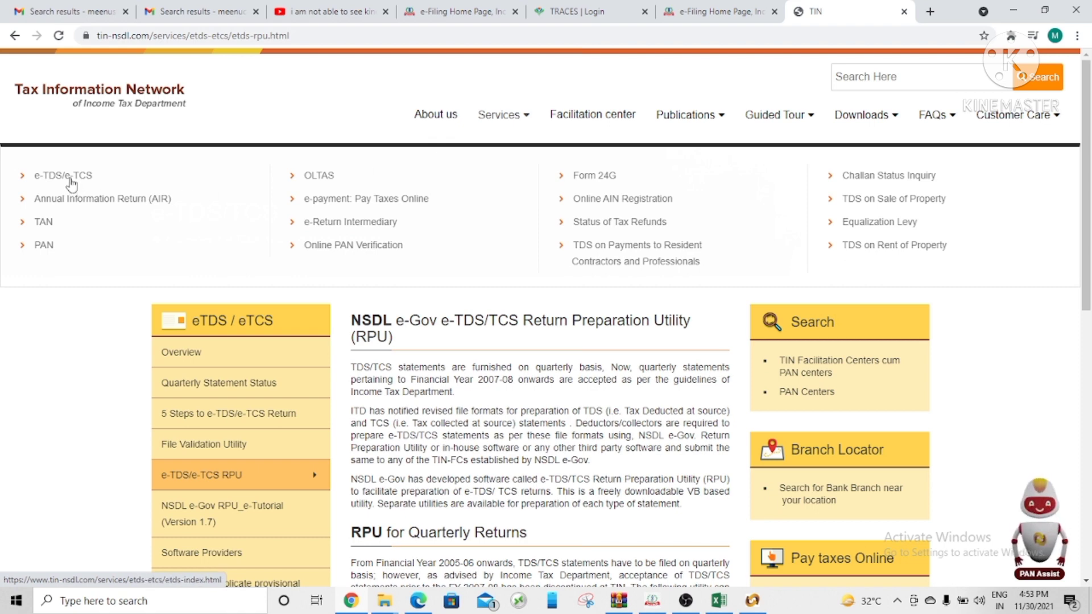
click(63, 175)
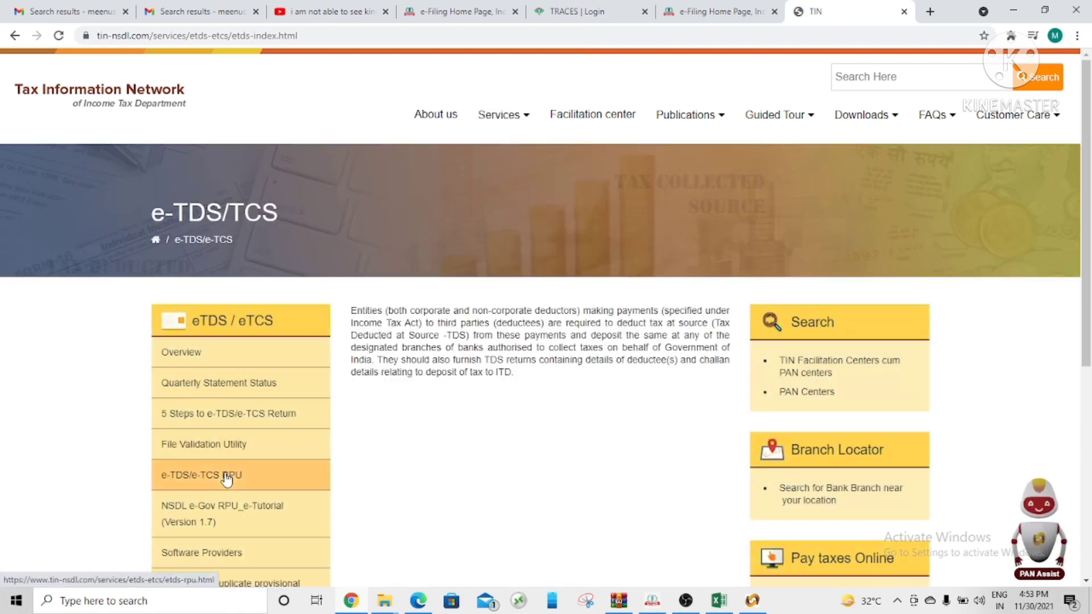
click(225, 476)
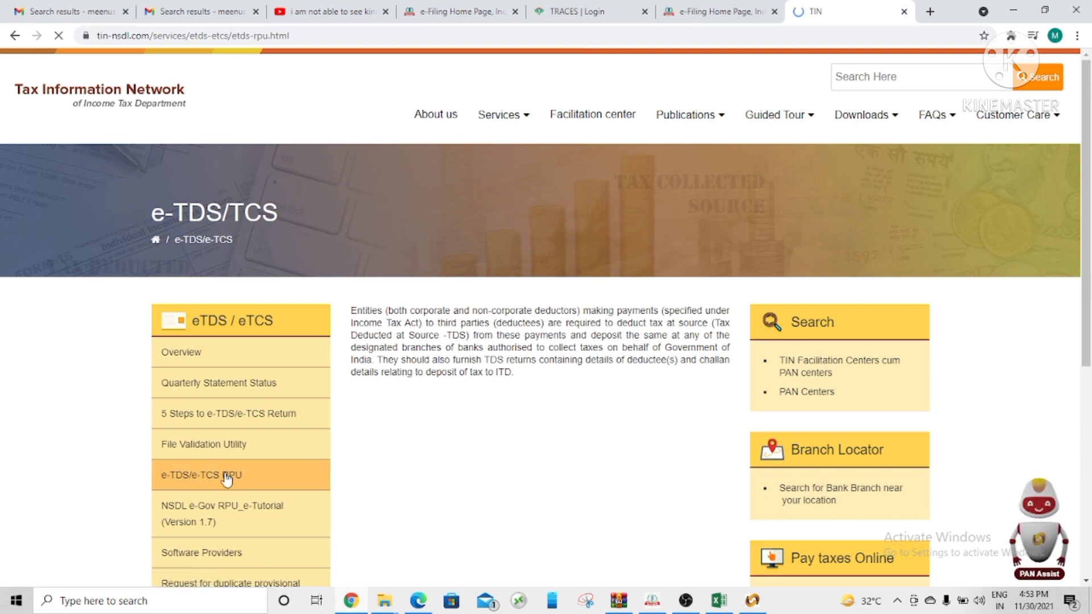
click(202, 476)
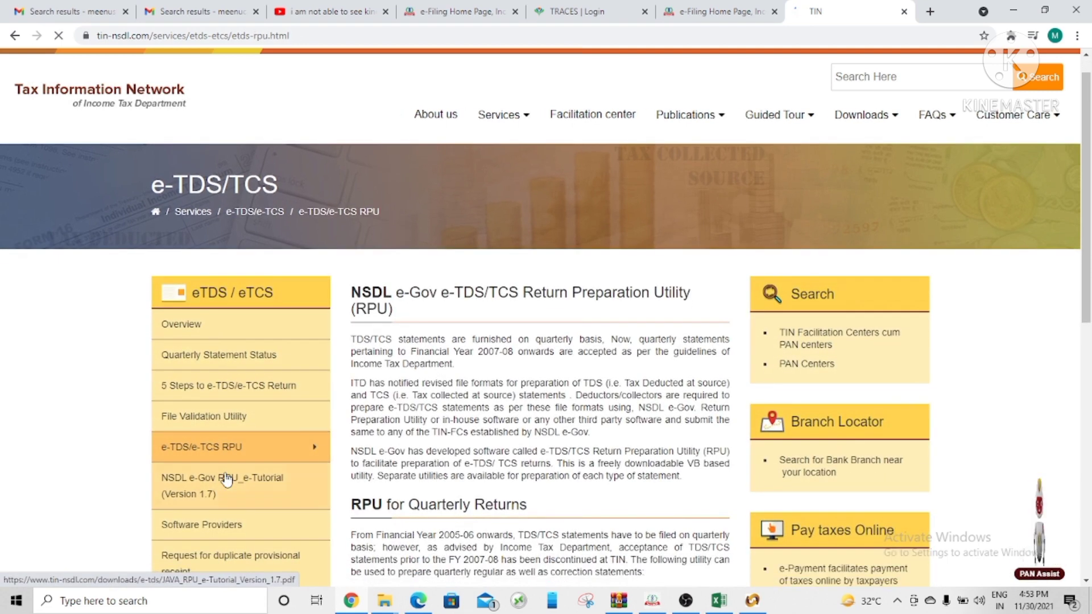
scroll(down, 3)
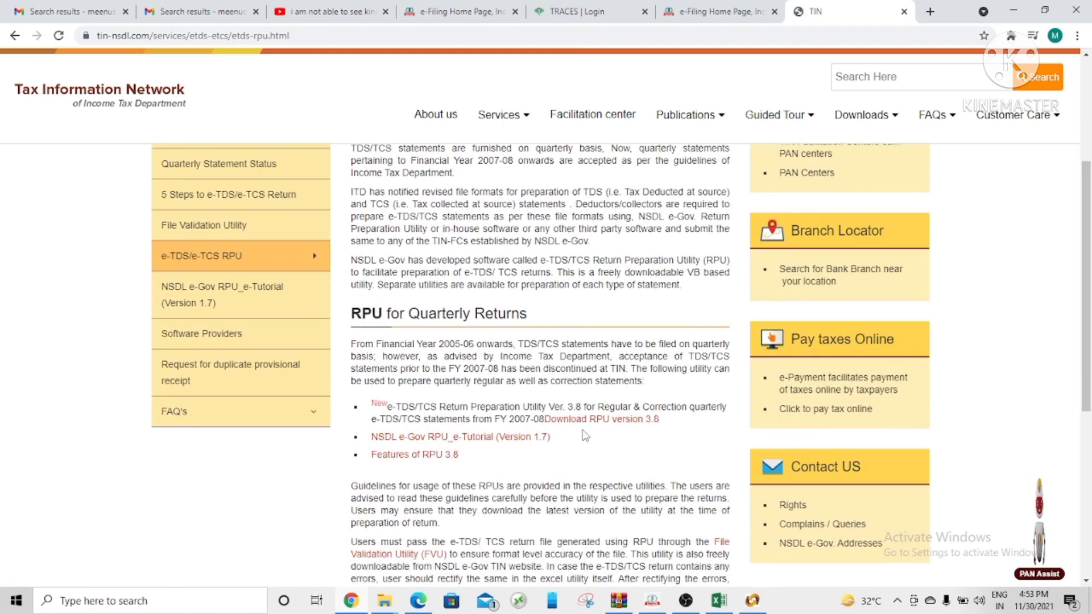
mouse_move(589, 424)
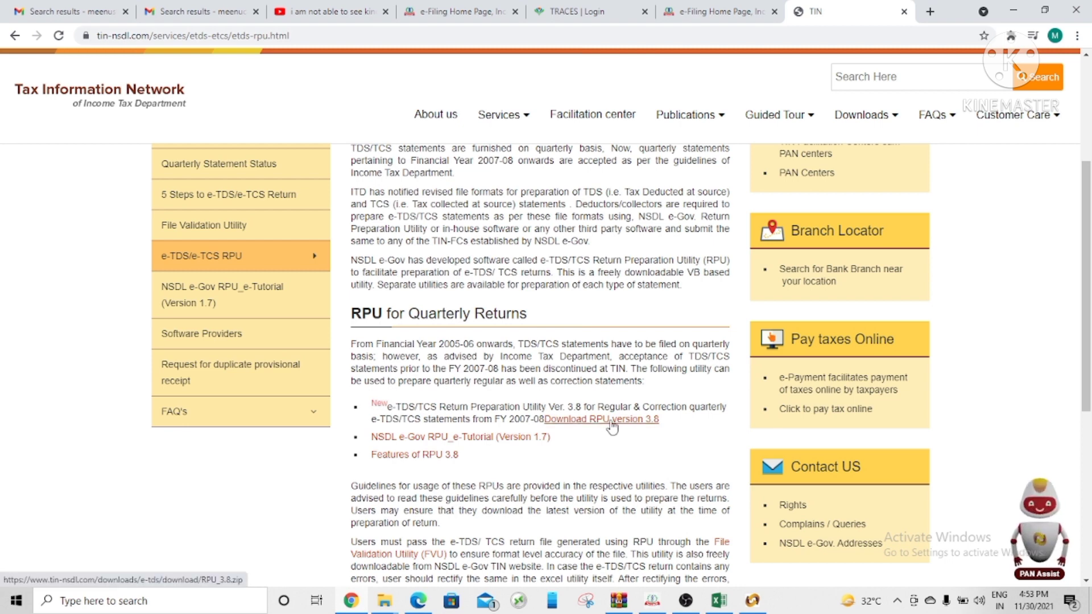
mouse_move(615, 442)
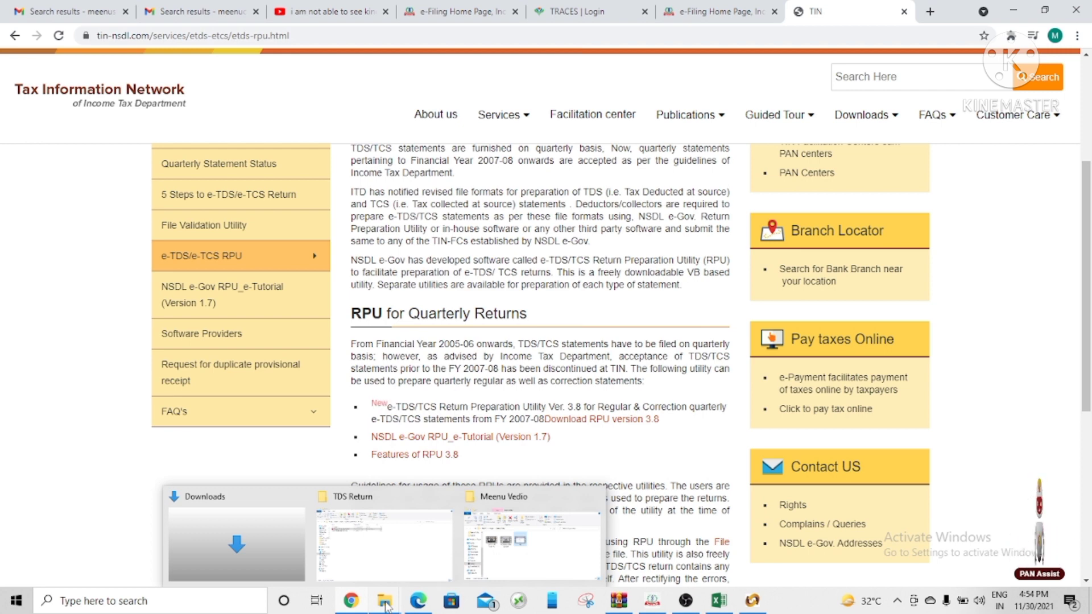
Step: Browse File Explorer into the RPU_3.8 folder and select the TDS_RPU launcher file
click(367, 543)
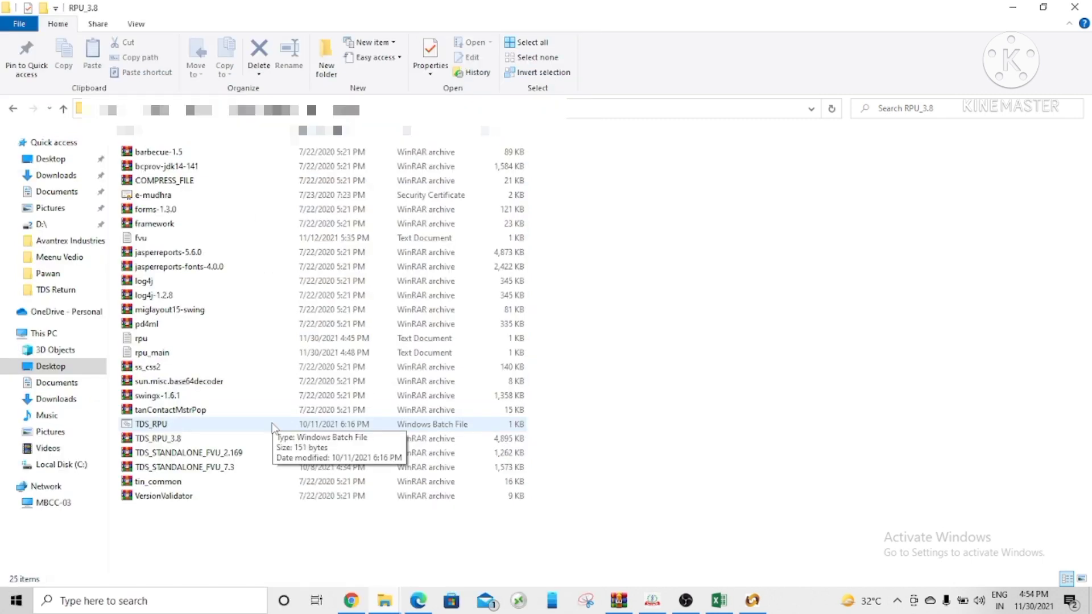
click(158, 438)
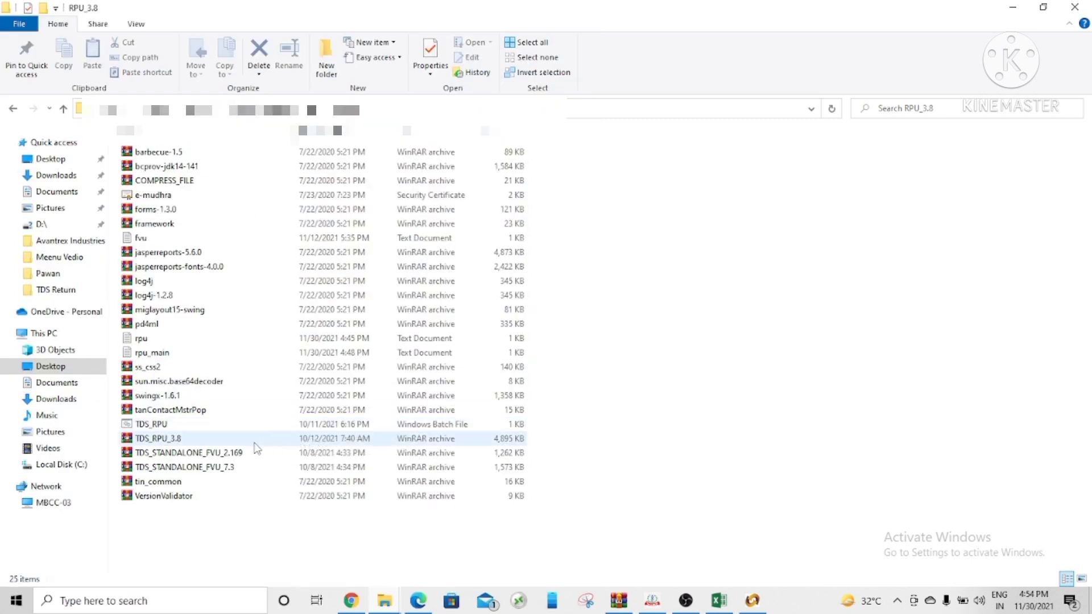
click(150, 423)
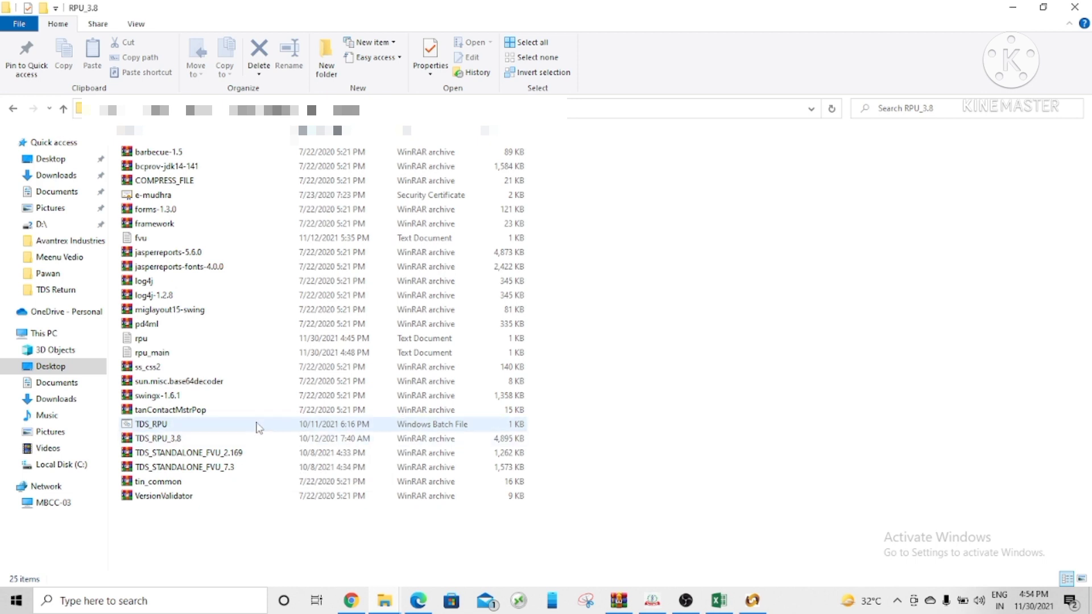
mouse_move(257, 426)
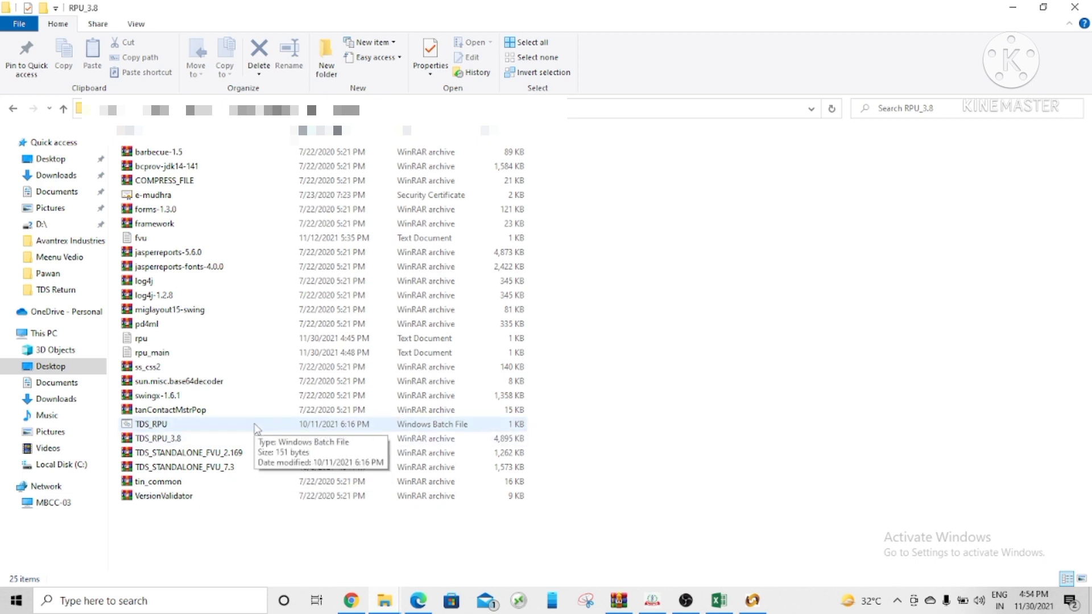
click(151, 424)
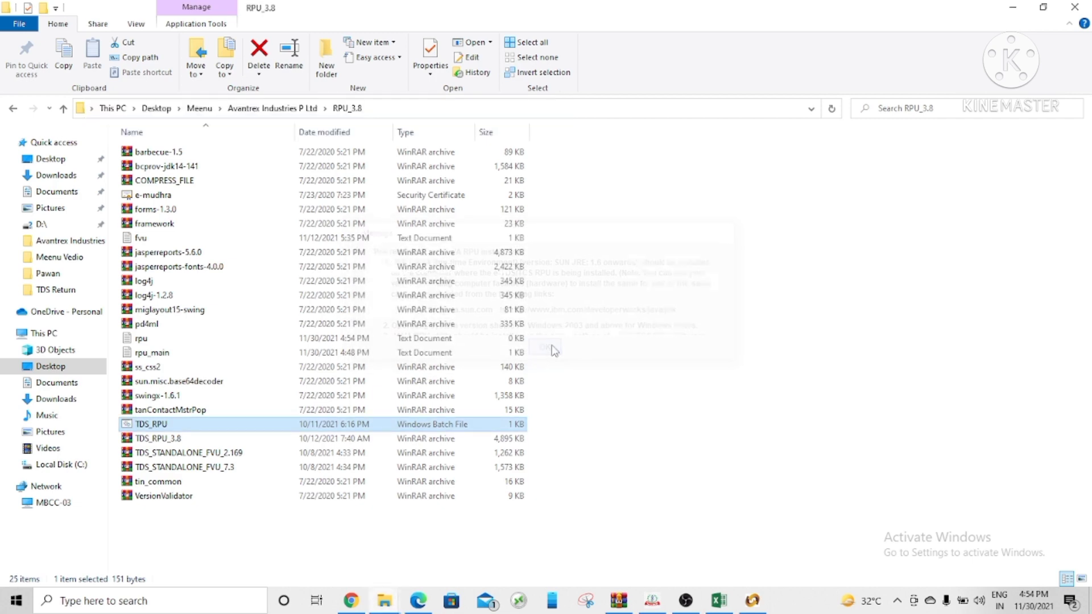
Step: Launch the RPU, choose Form 26Q and load the previously saved regular statement
double_click(150, 424)
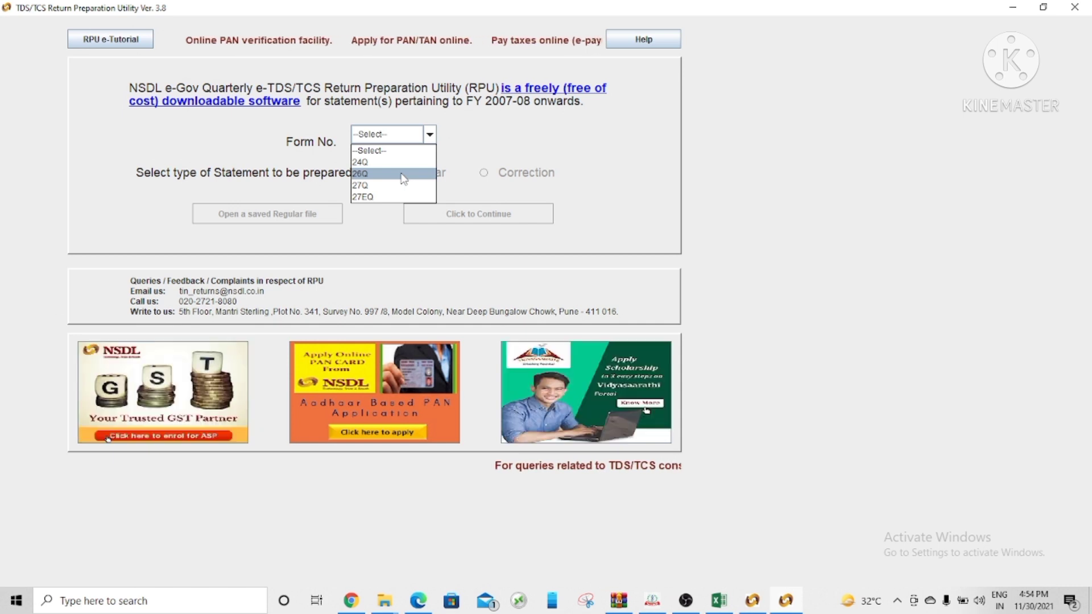
click(360, 173)
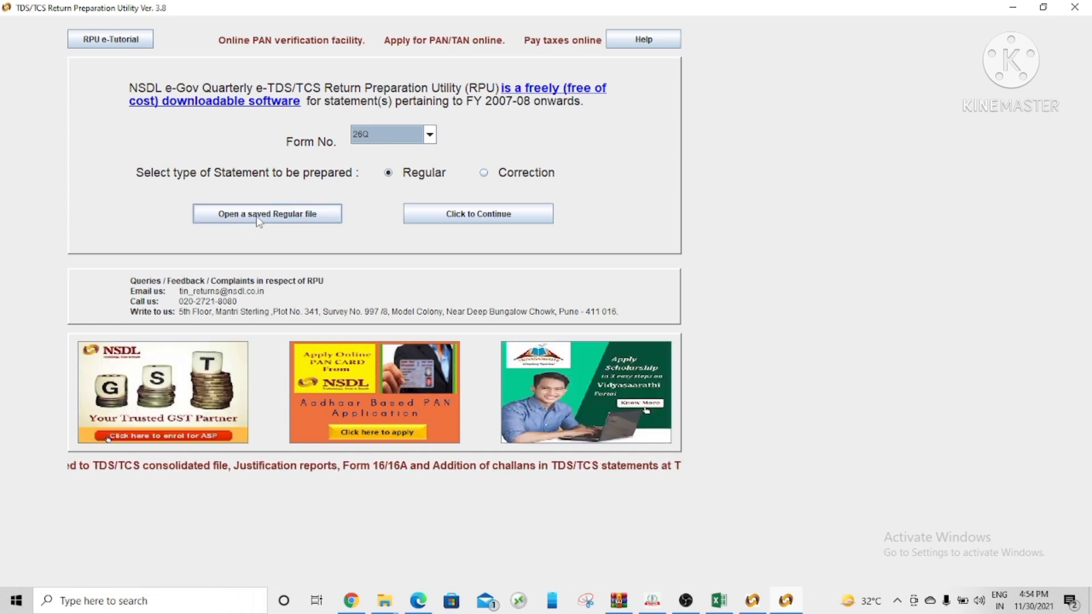
click(266, 214)
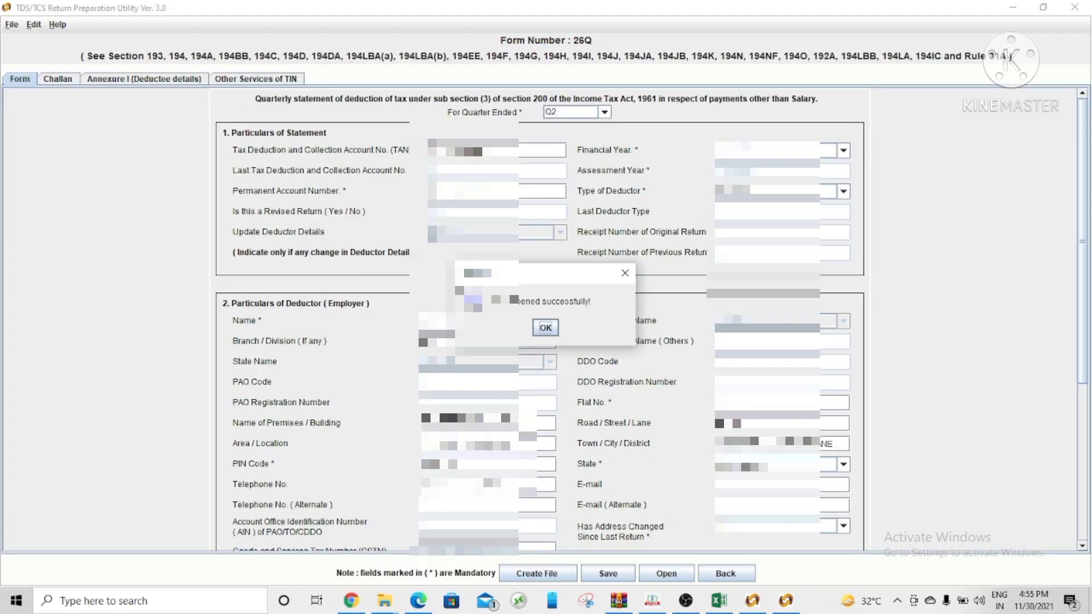
click(545, 327)
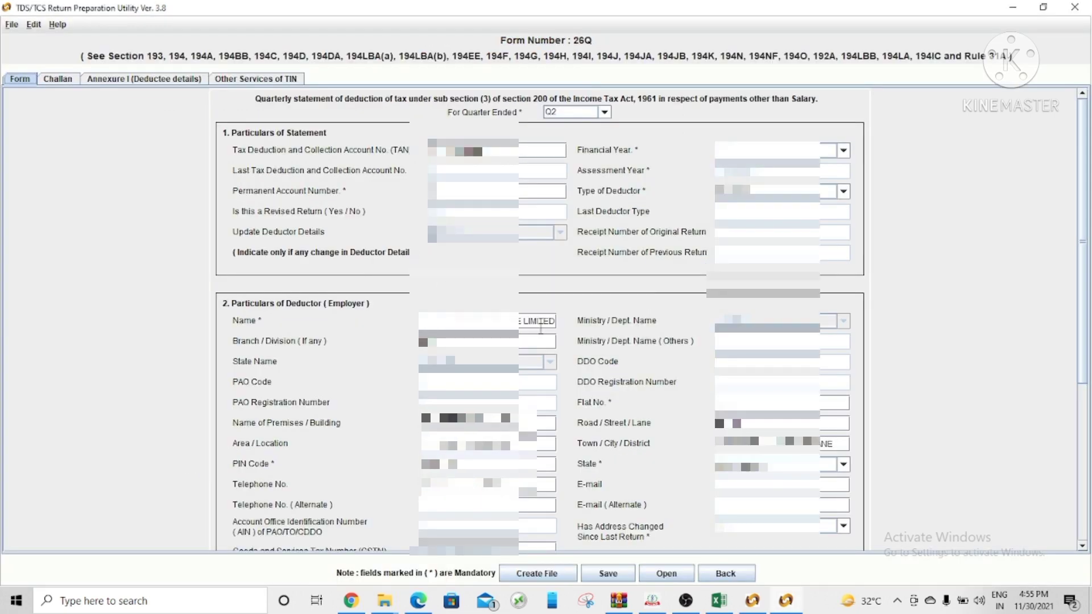
mouse_move(198, 209)
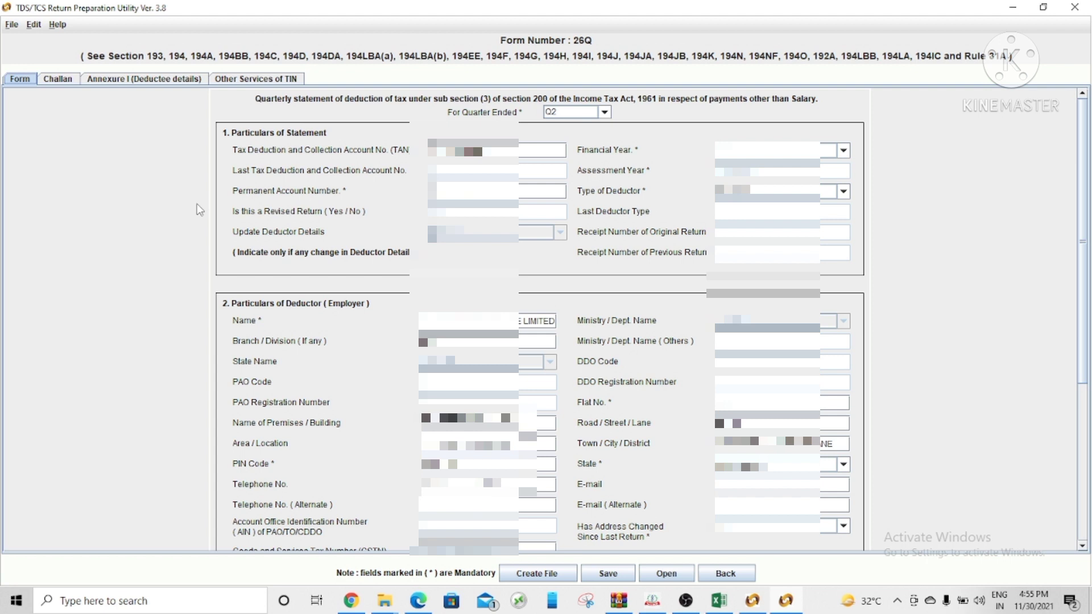
mouse_move(592, 51)
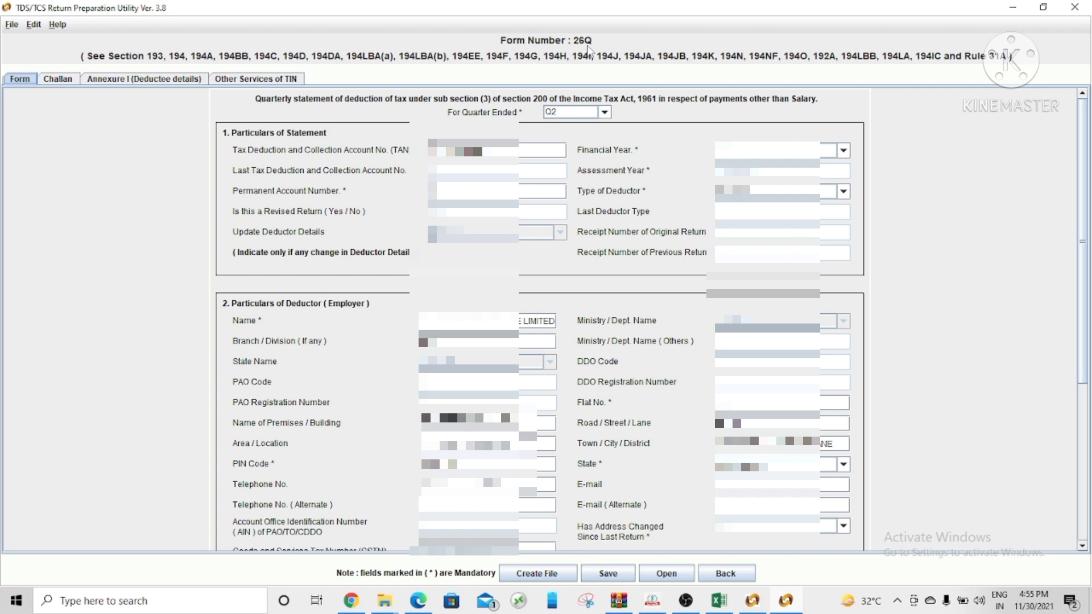
mouse_move(611, 237)
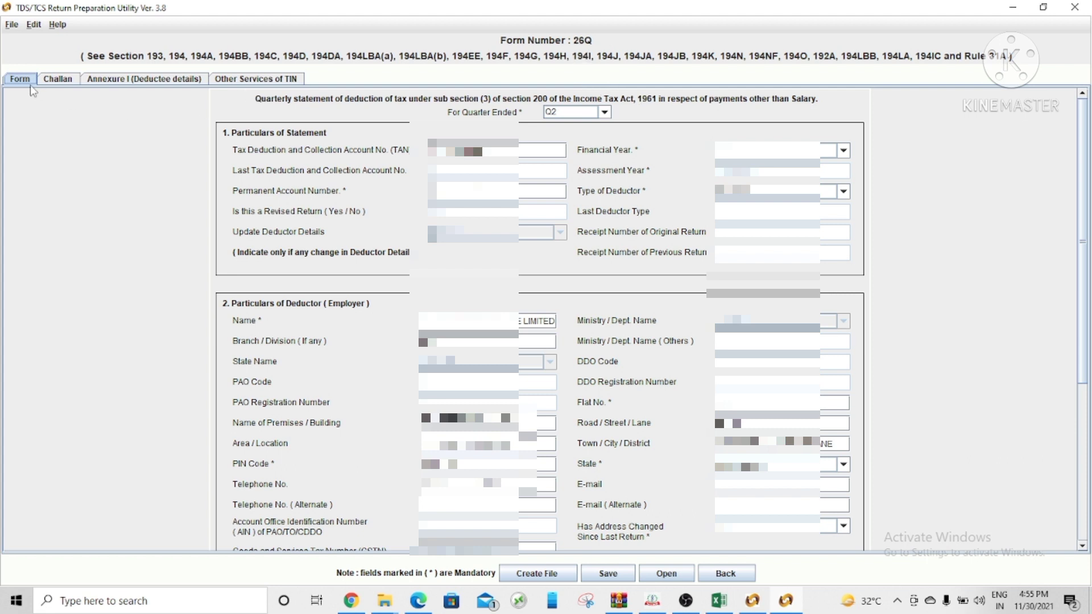
mouse_move(569, 130)
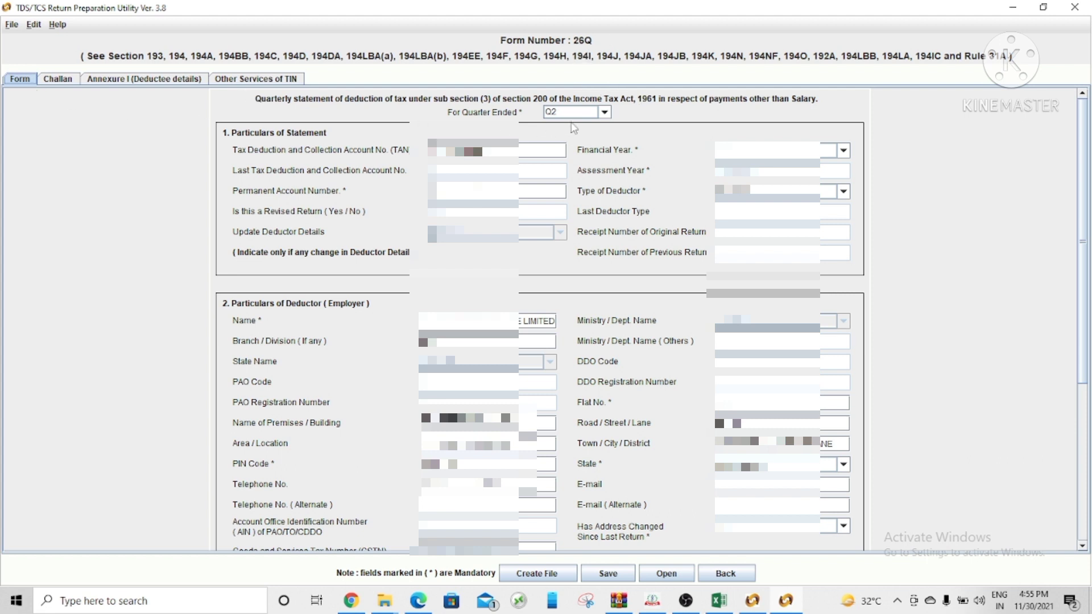
mouse_move(579, 127)
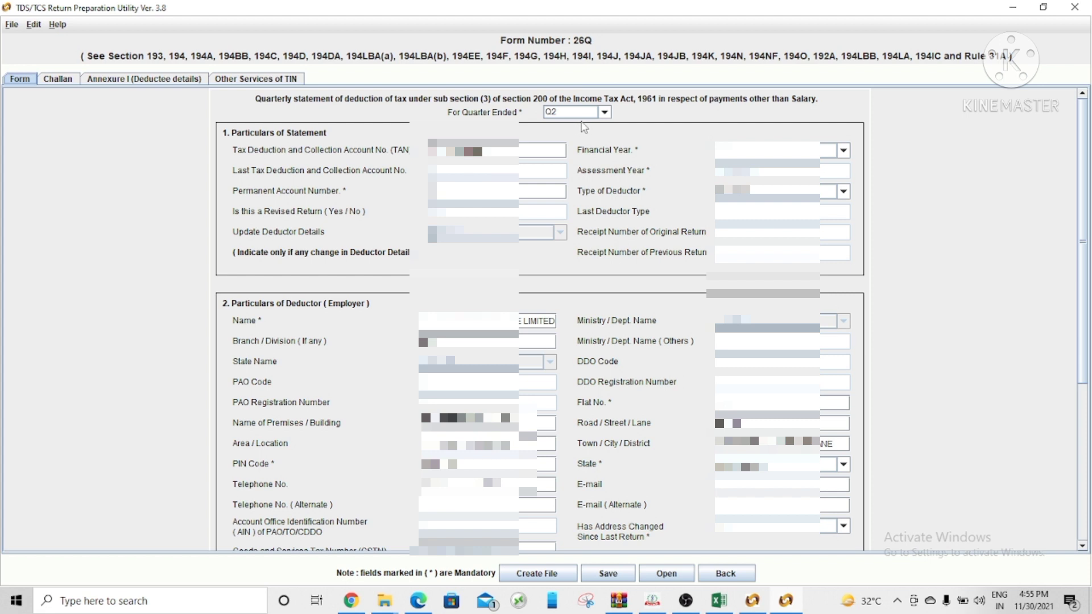
mouse_move(598, 134)
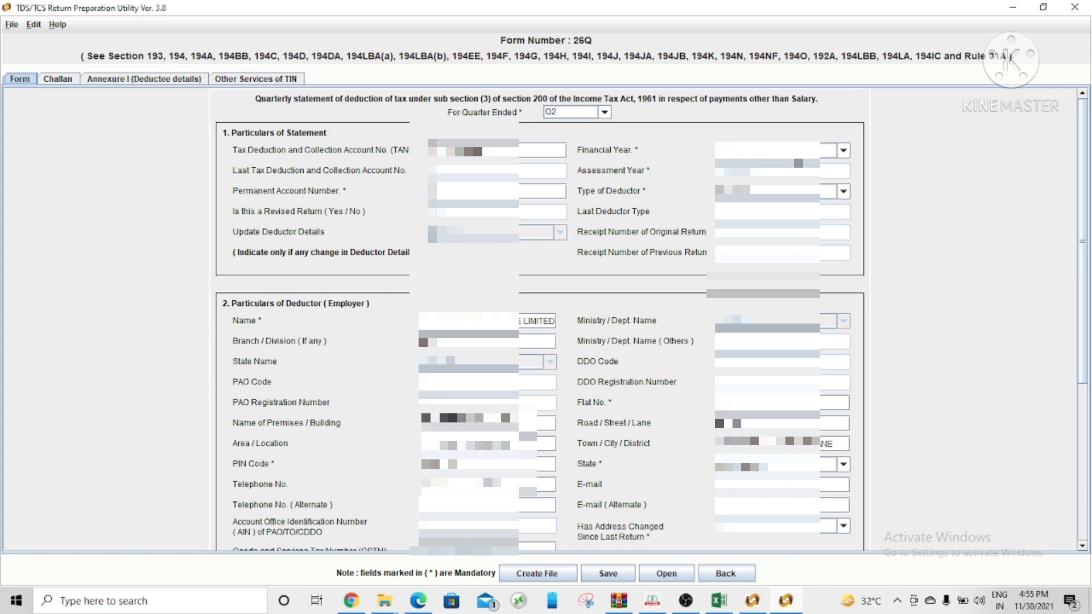
mouse_move(788, 150)
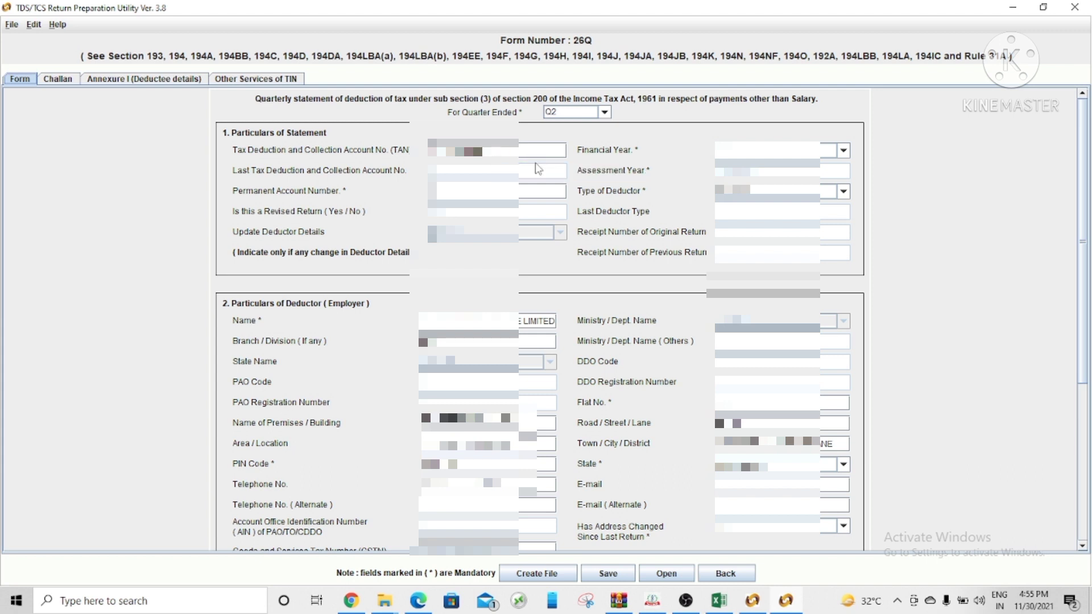
click(521, 192)
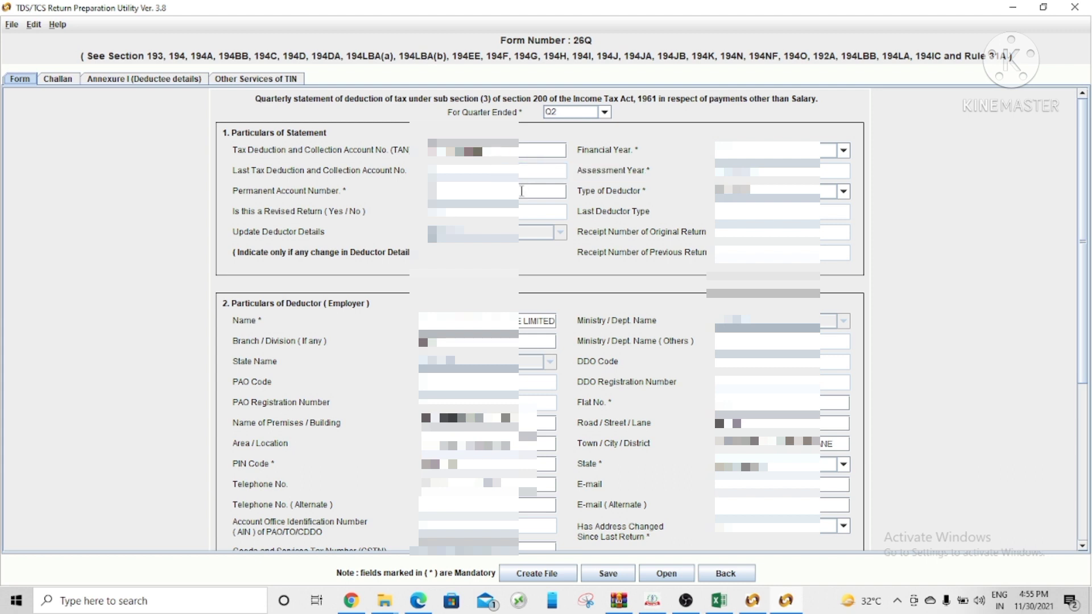
mouse_move(522, 191)
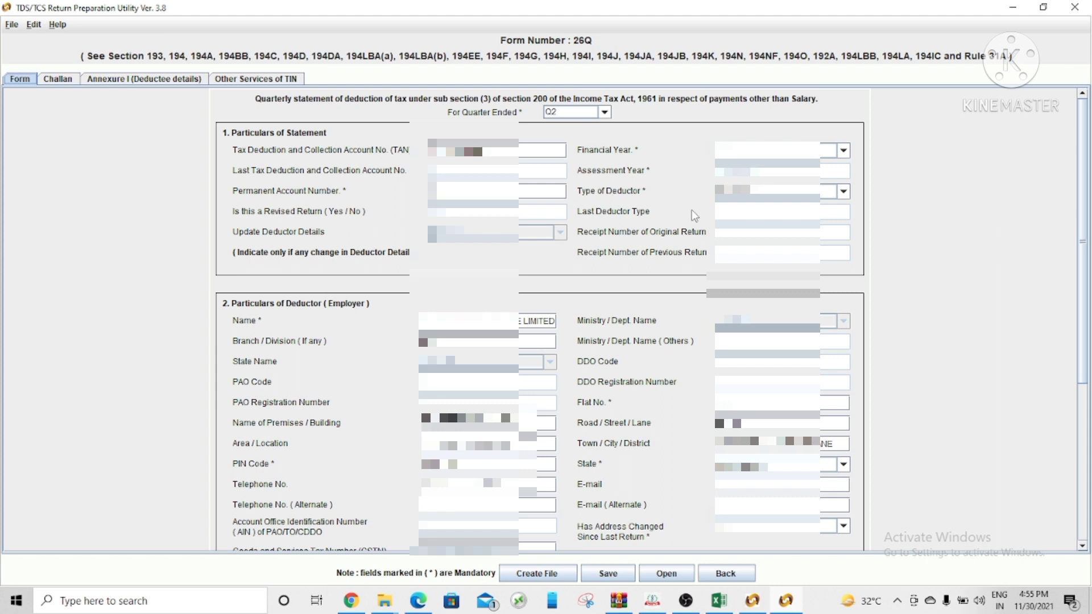
click(842, 191)
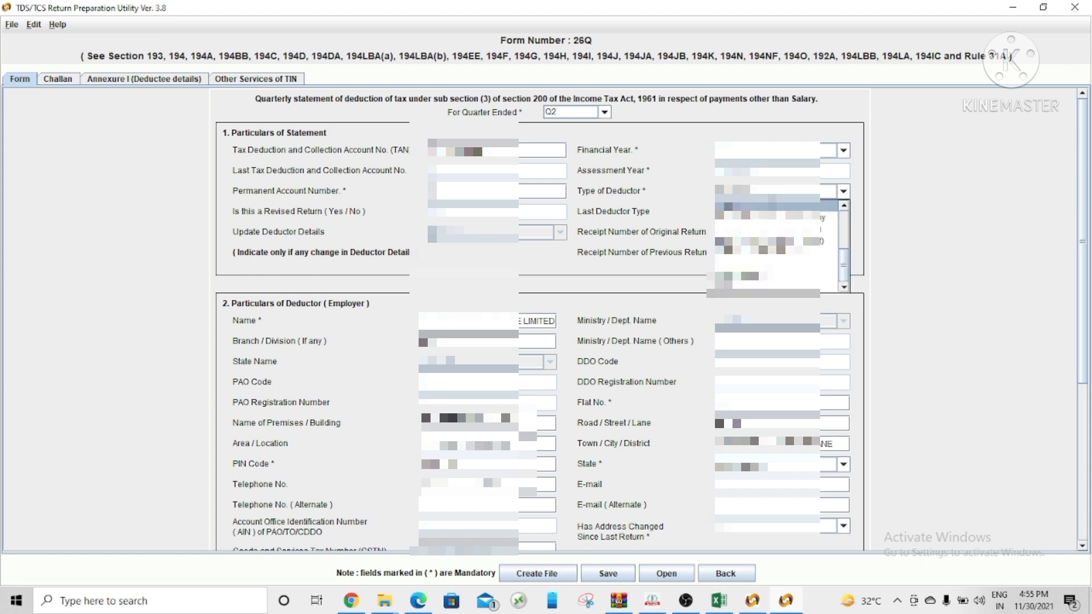
mouse_move(769, 211)
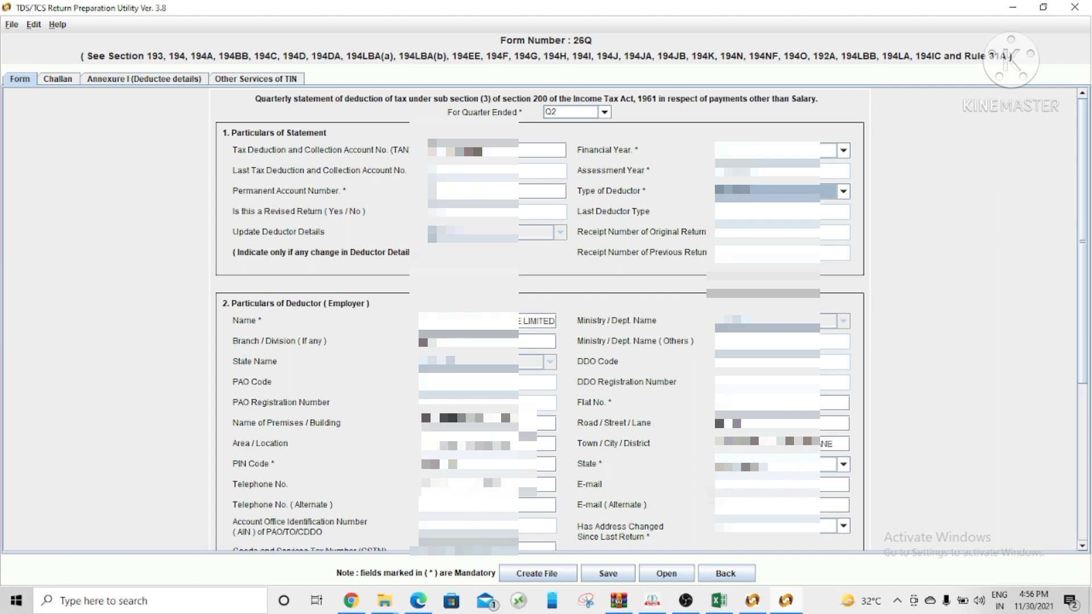
mouse_move(593, 503)
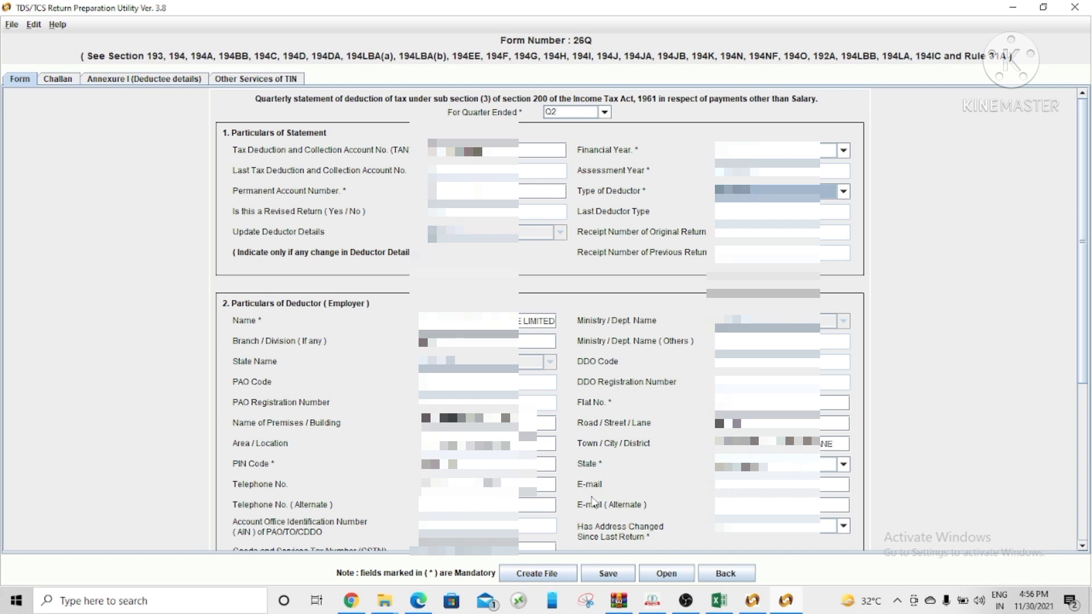
scroll(down, 3)
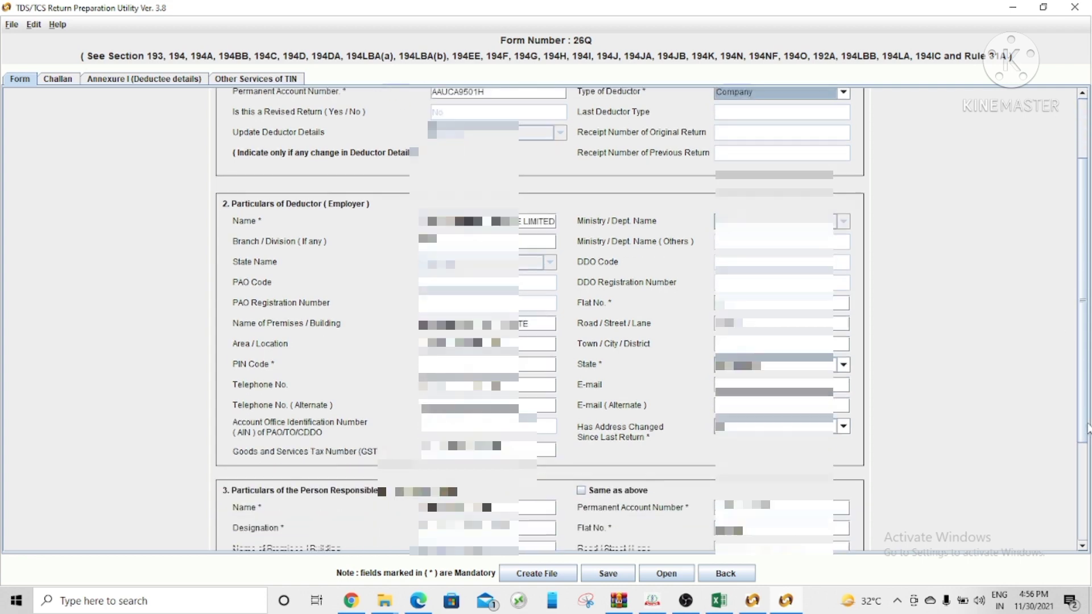
scroll(down, 3)
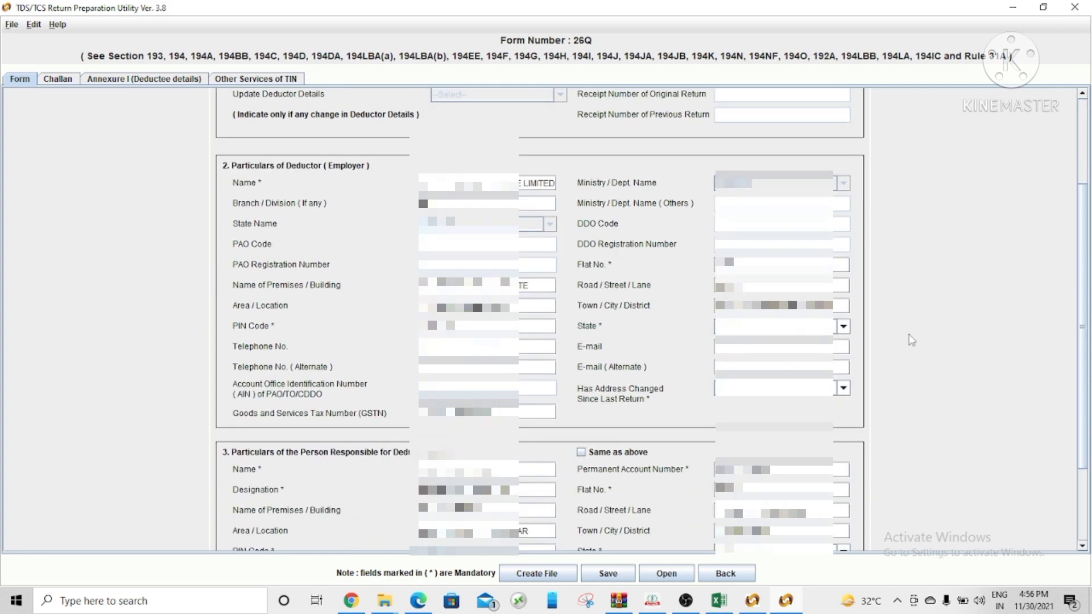
click(842, 182)
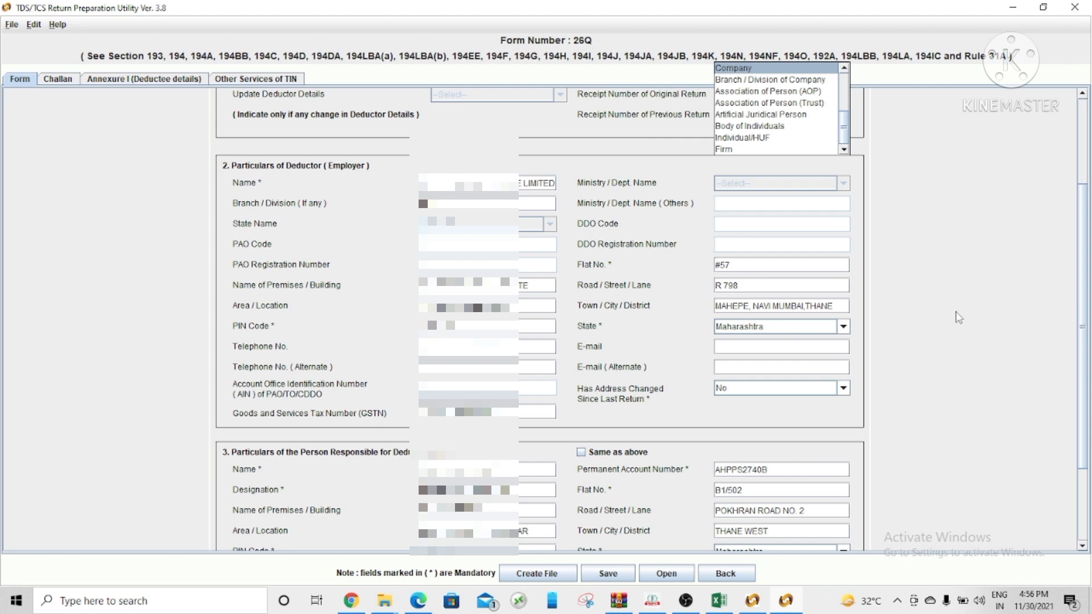
scroll(down, 3)
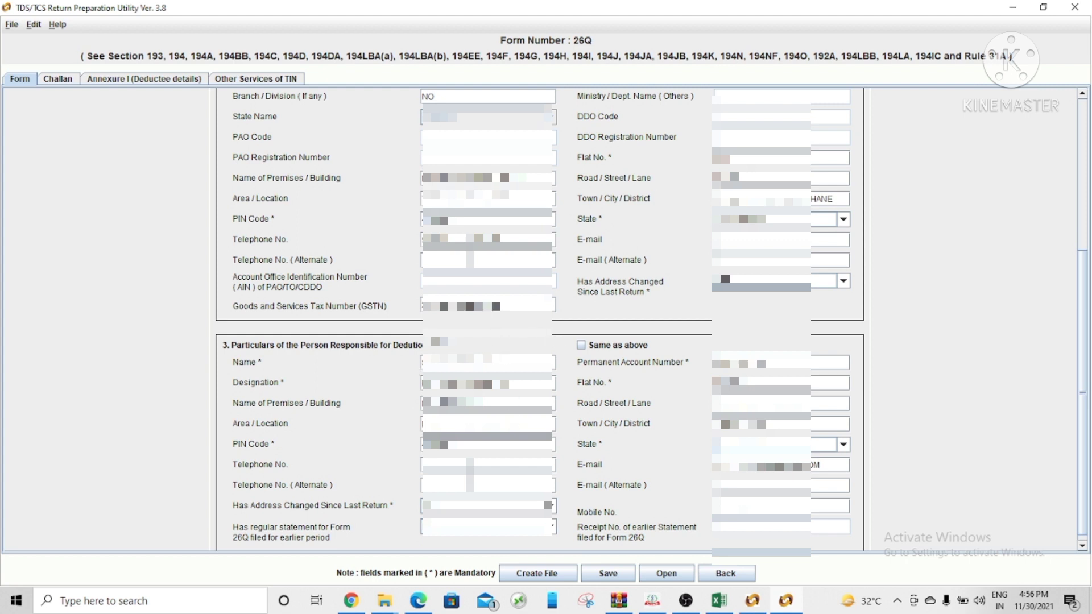
mouse_move(528, 305)
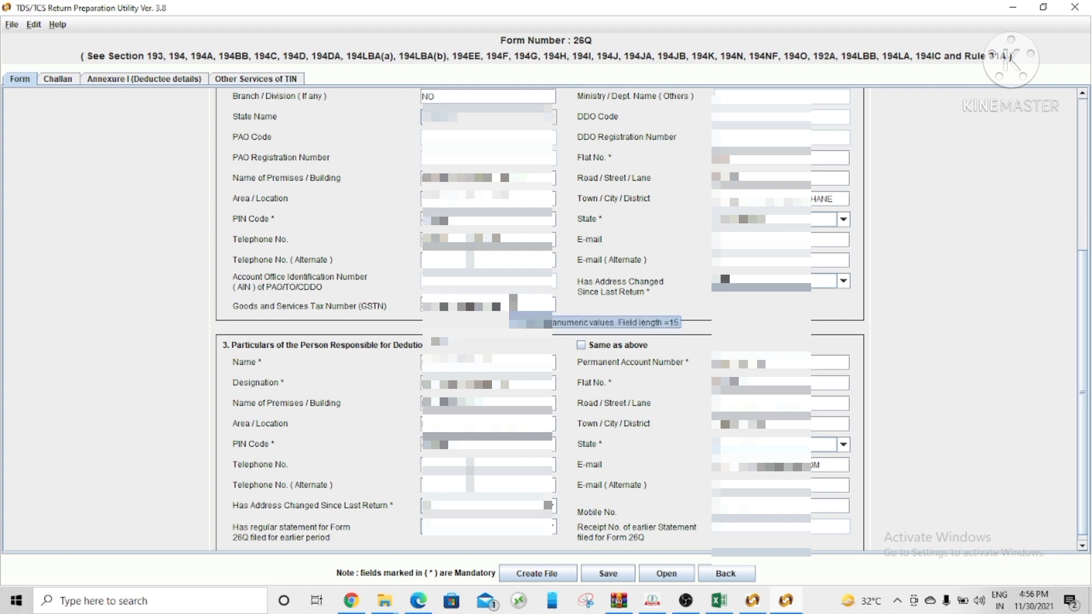
mouse_move(391, 316)
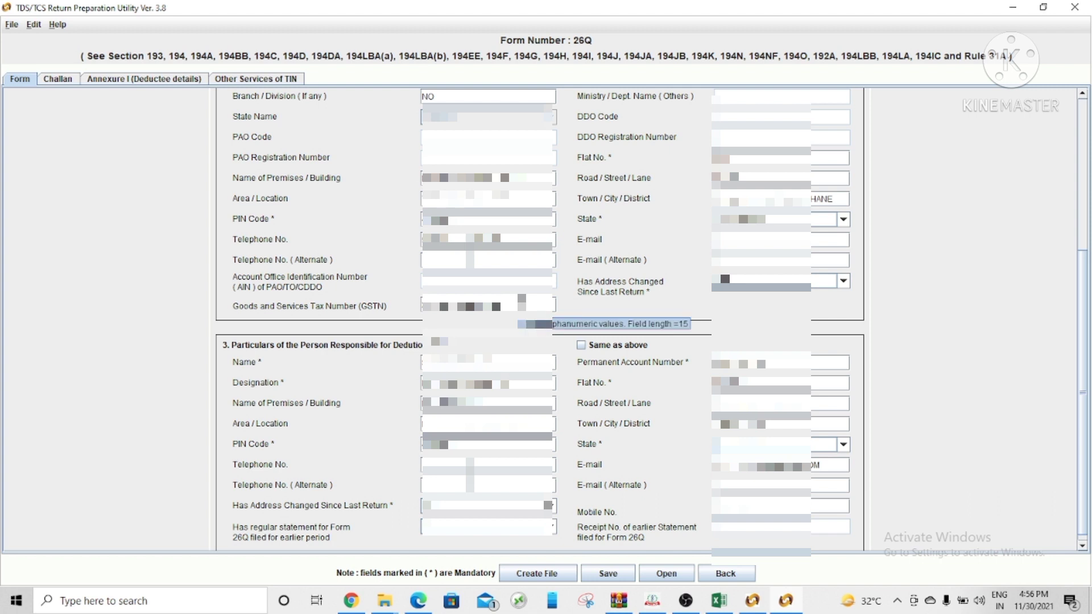
mouse_move(680, 293)
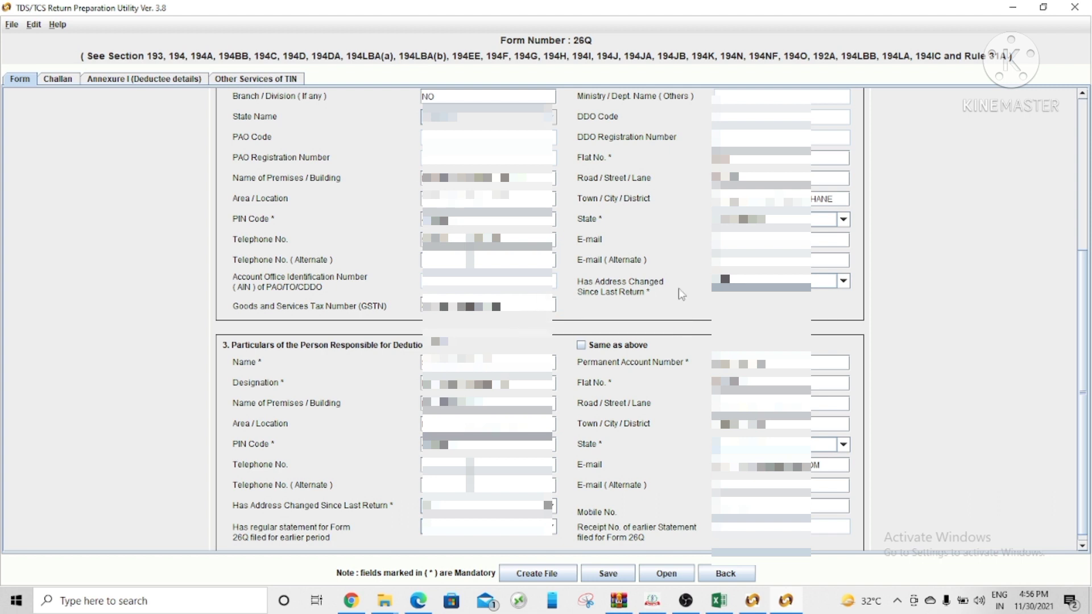
mouse_move(681, 295)
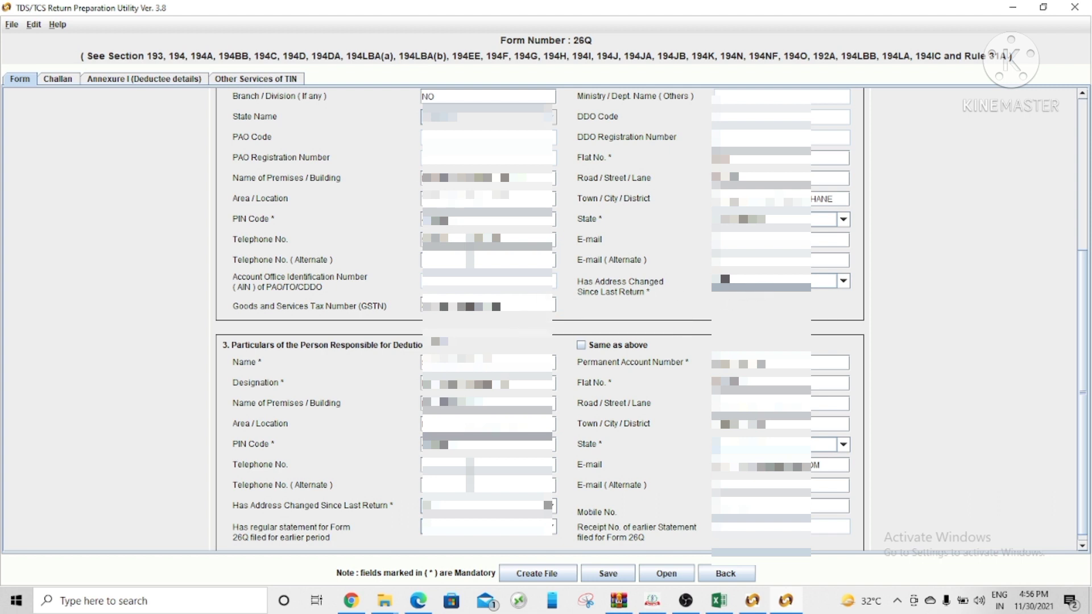
mouse_move(650, 287)
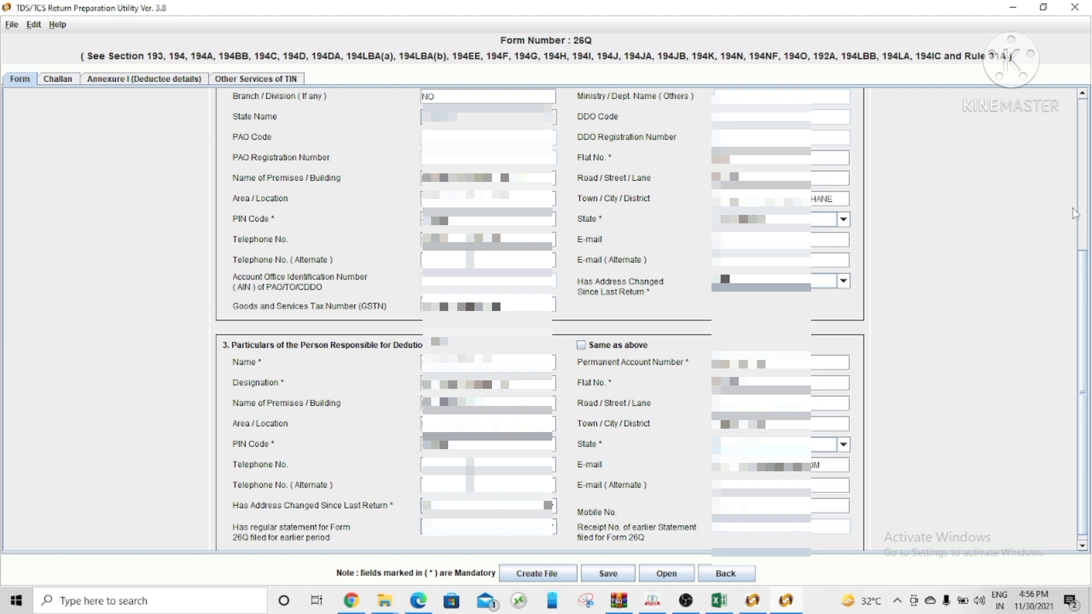
scroll(down, 3)
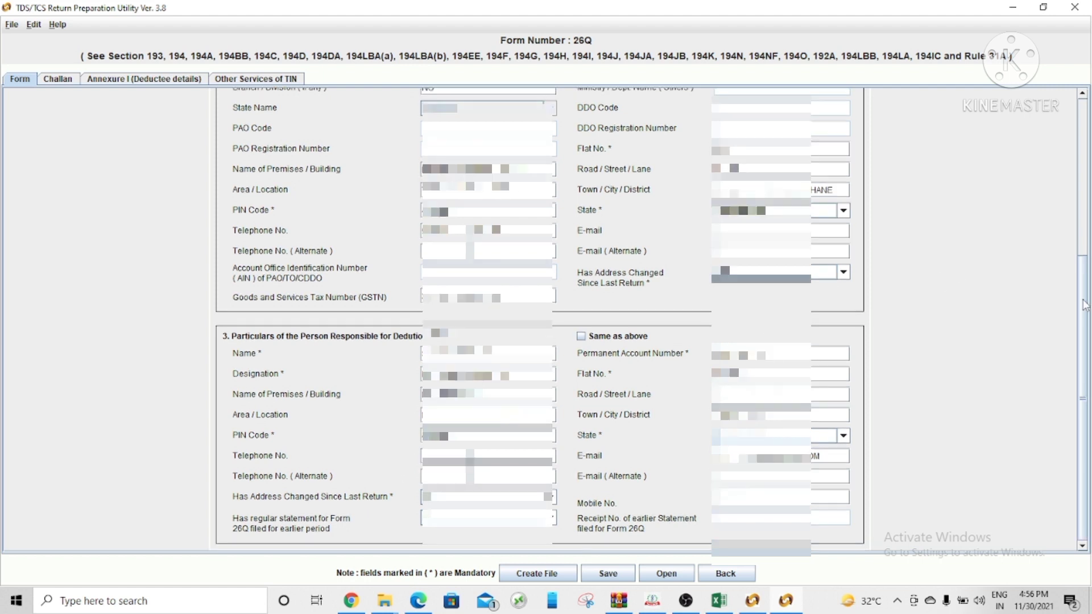
mouse_move(401, 369)
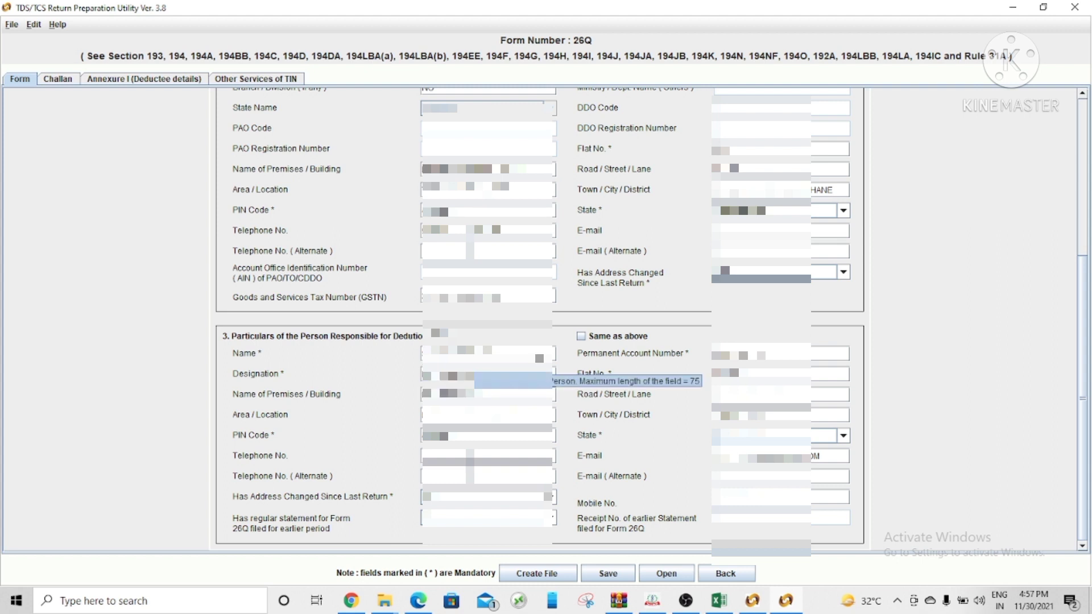
mouse_move(569, 419)
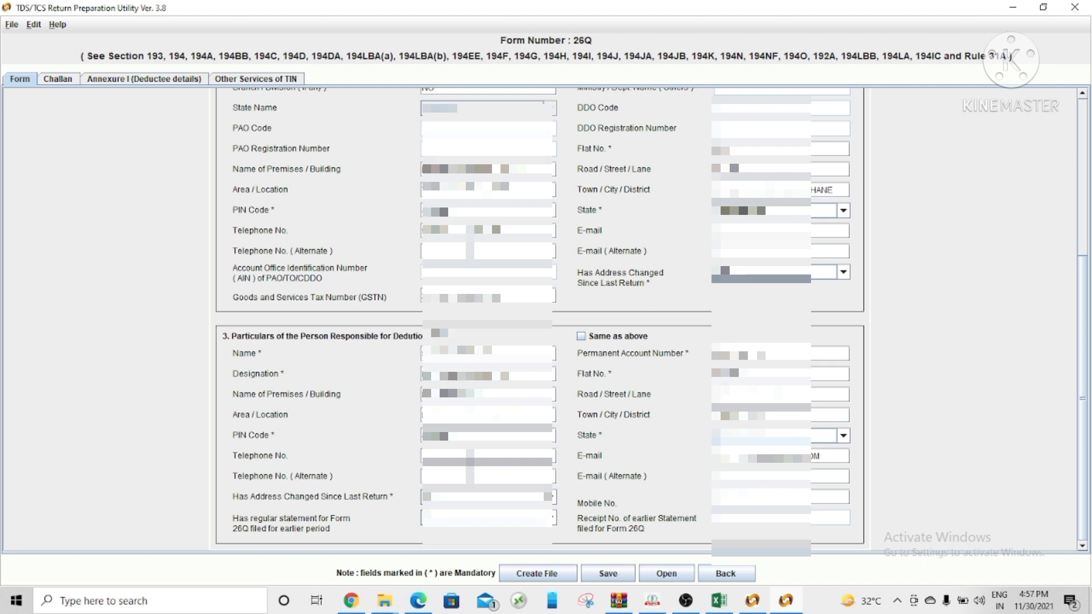
mouse_move(668, 490)
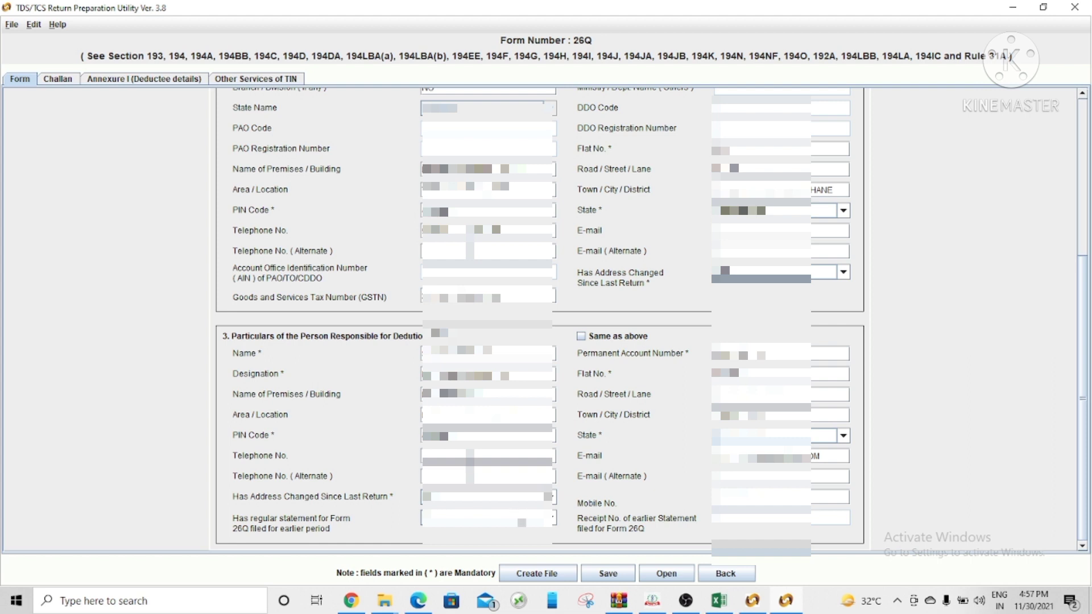
mouse_move(331, 543)
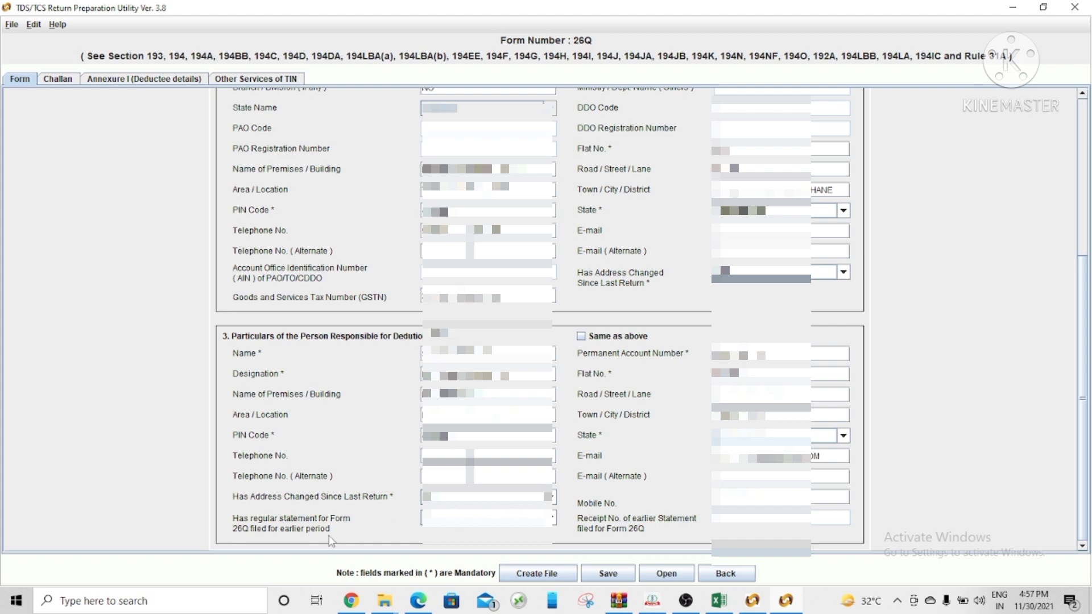
mouse_move(347, 539)
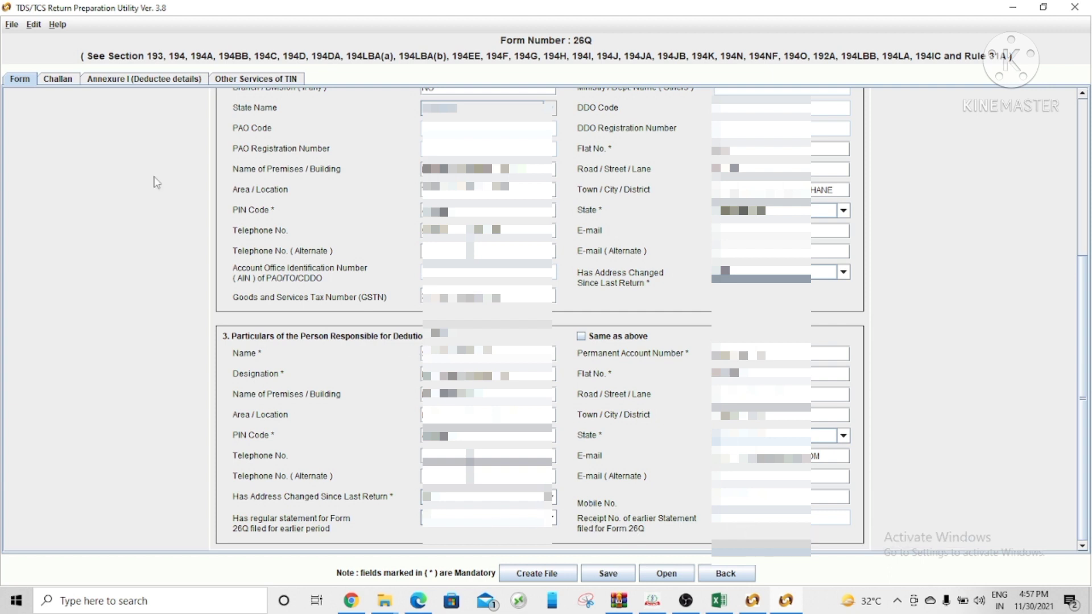
Step: Review the two deposited challans' amounts, BSR codes and dates in the Challan details
click(57, 79)
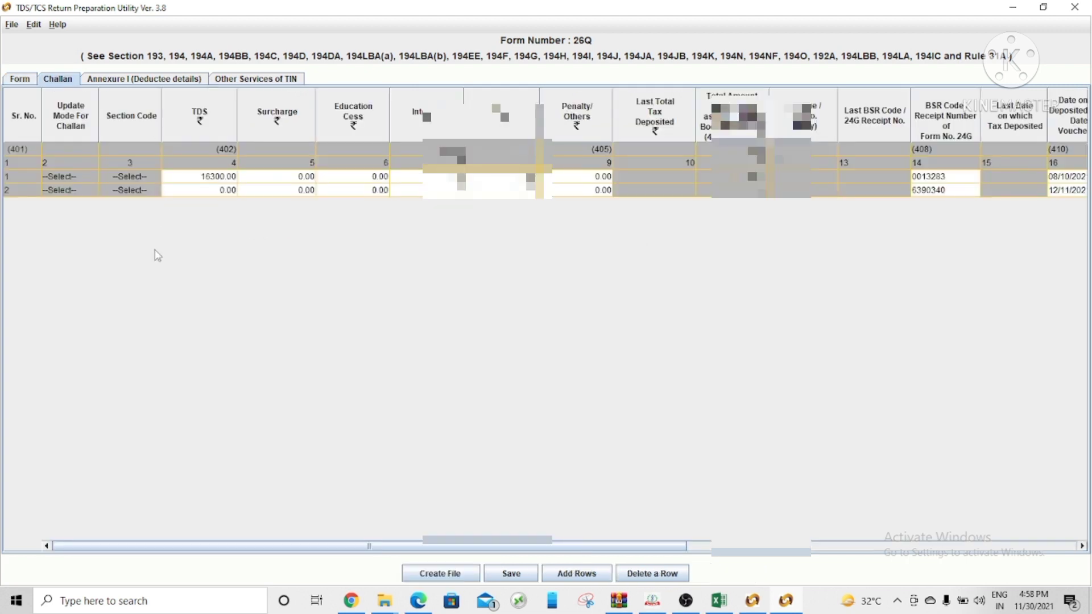
mouse_move(173, 237)
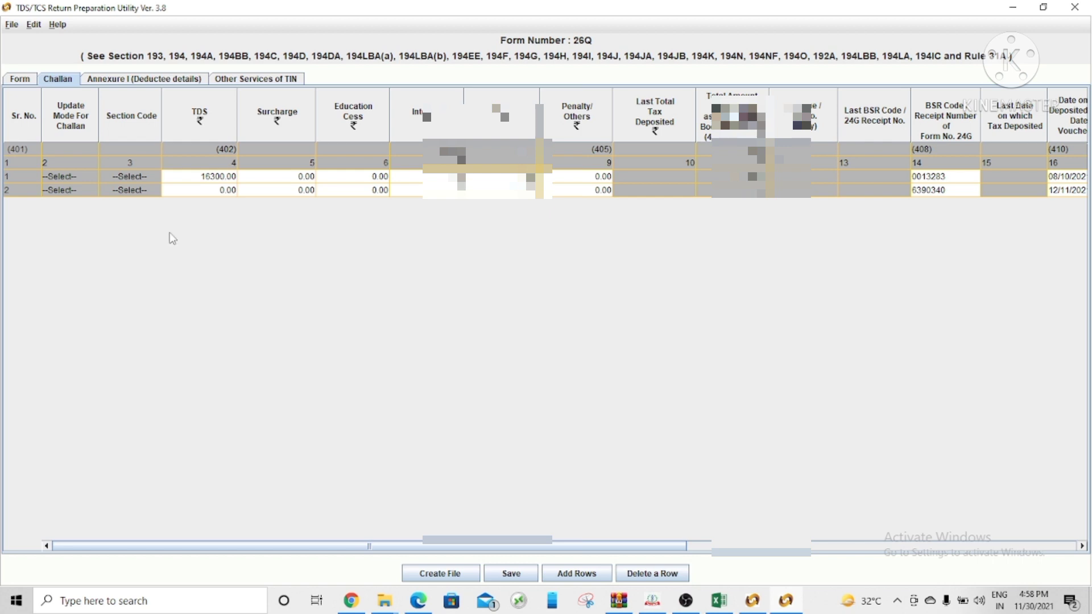
mouse_move(205, 185)
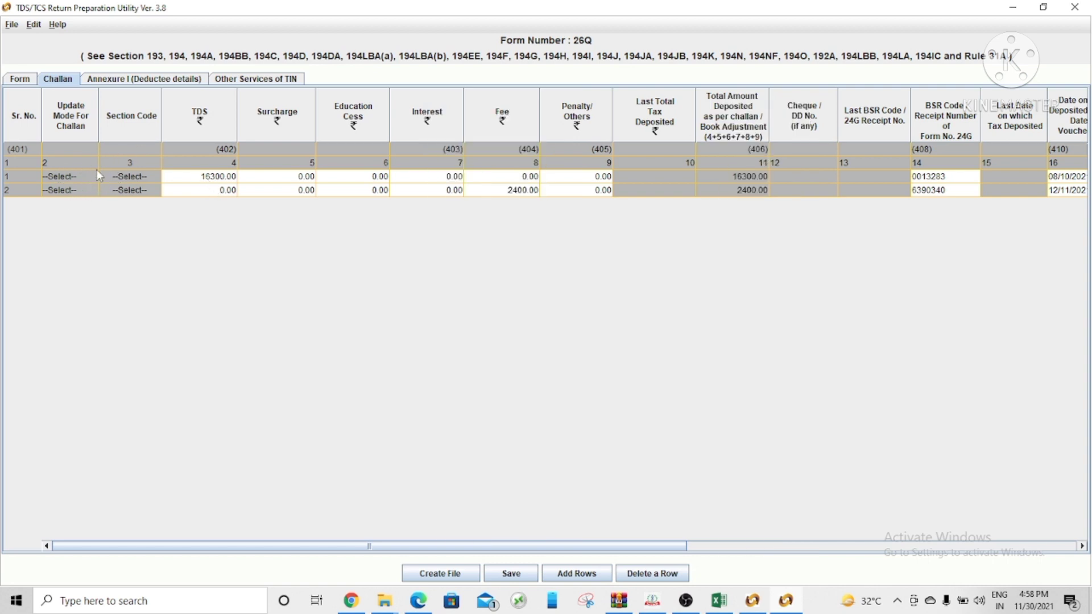
mouse_move(146, 168)
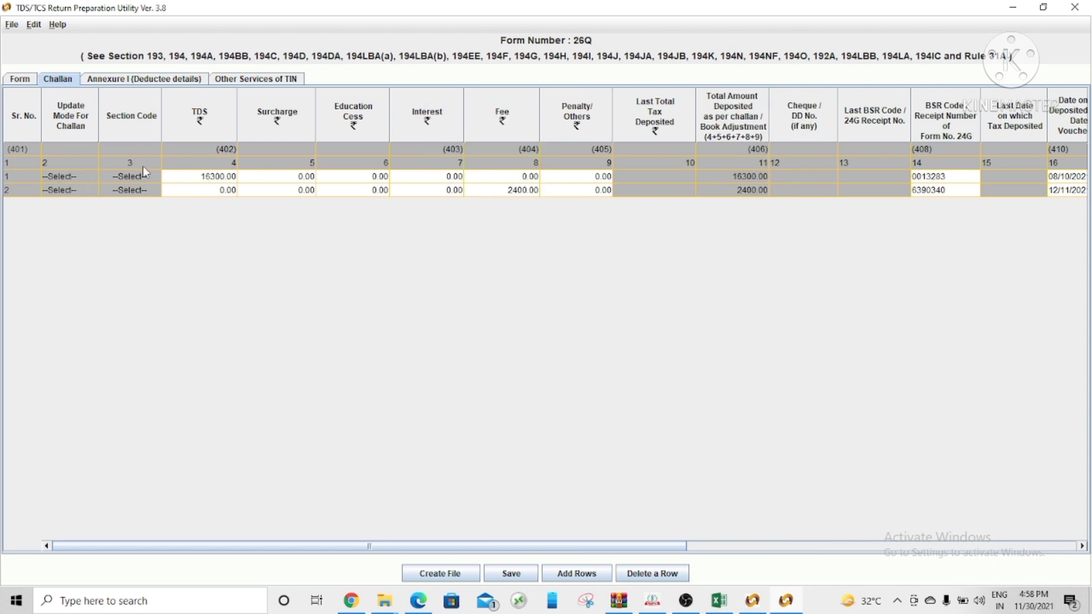
mouse_move(655, 175)
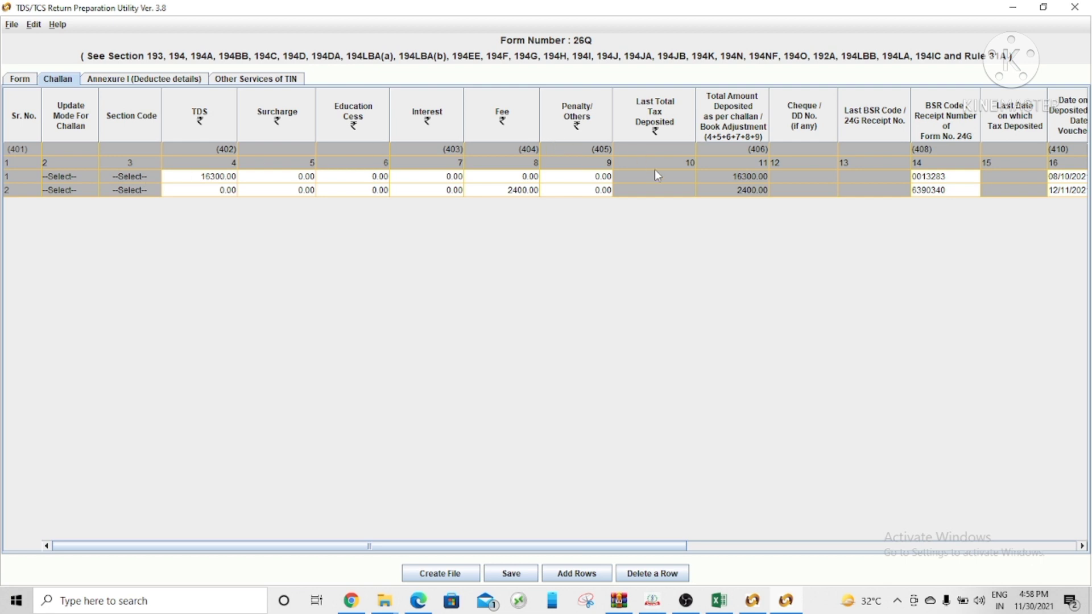
mouse_move(667, 182)
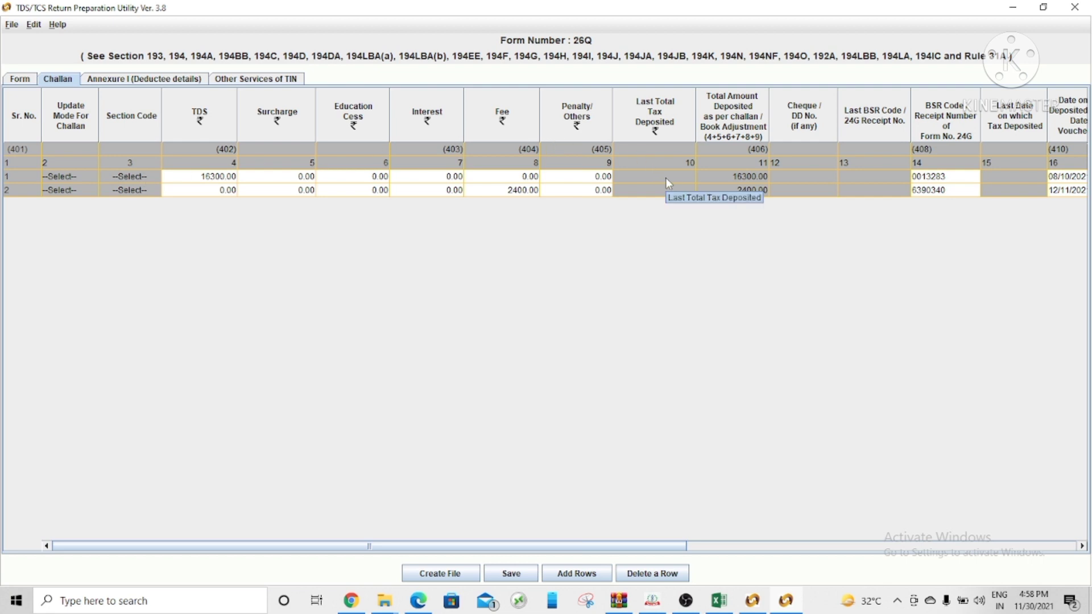
mouse_move(181, 194)
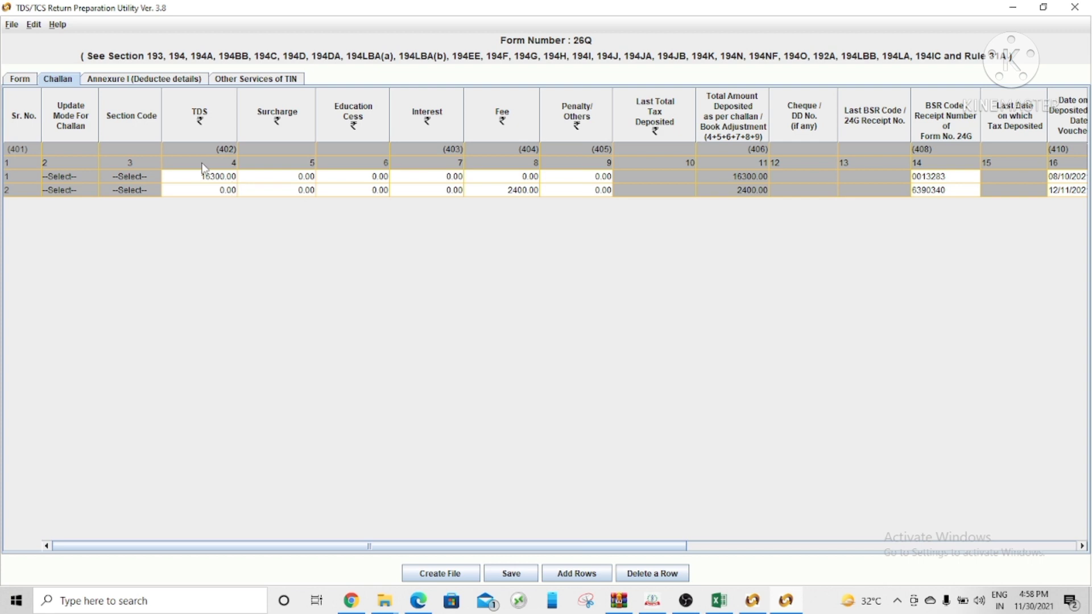
mouse_move(364, 107)
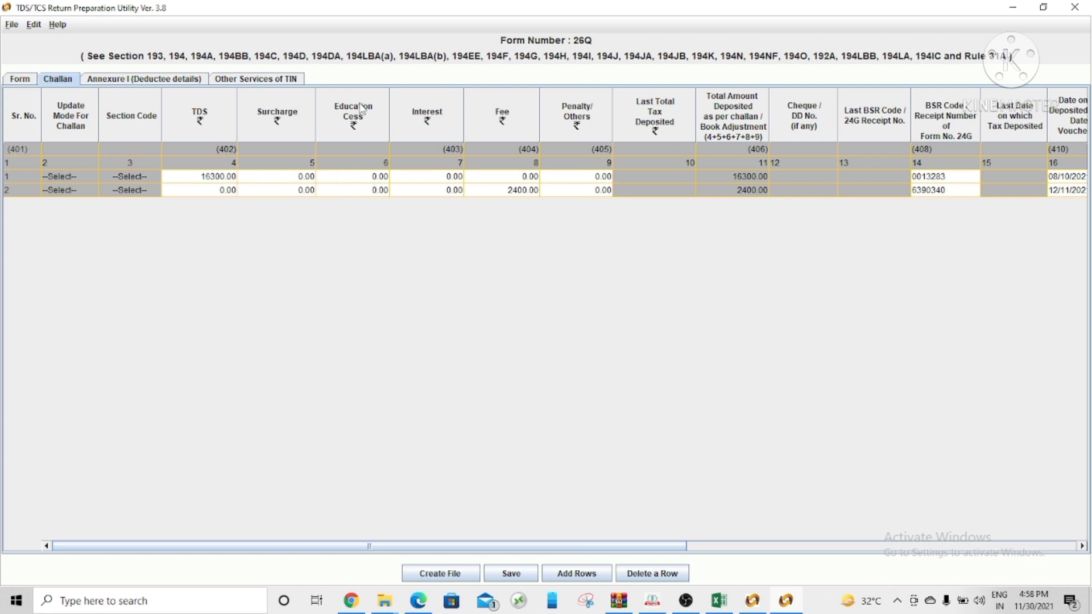
mouse_move(510, 139)
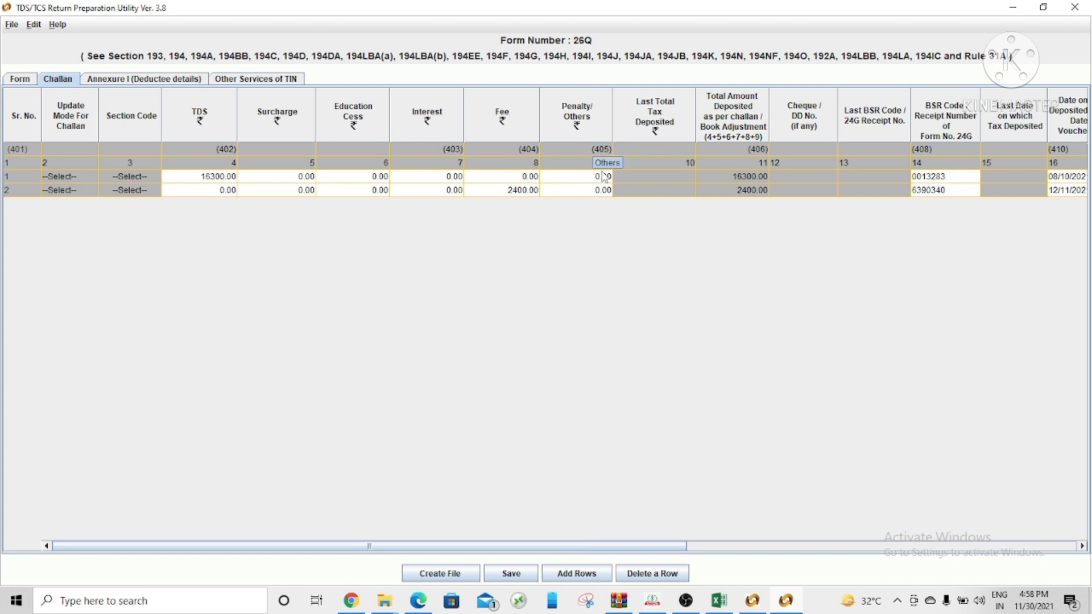
mouse_move(606, 189)
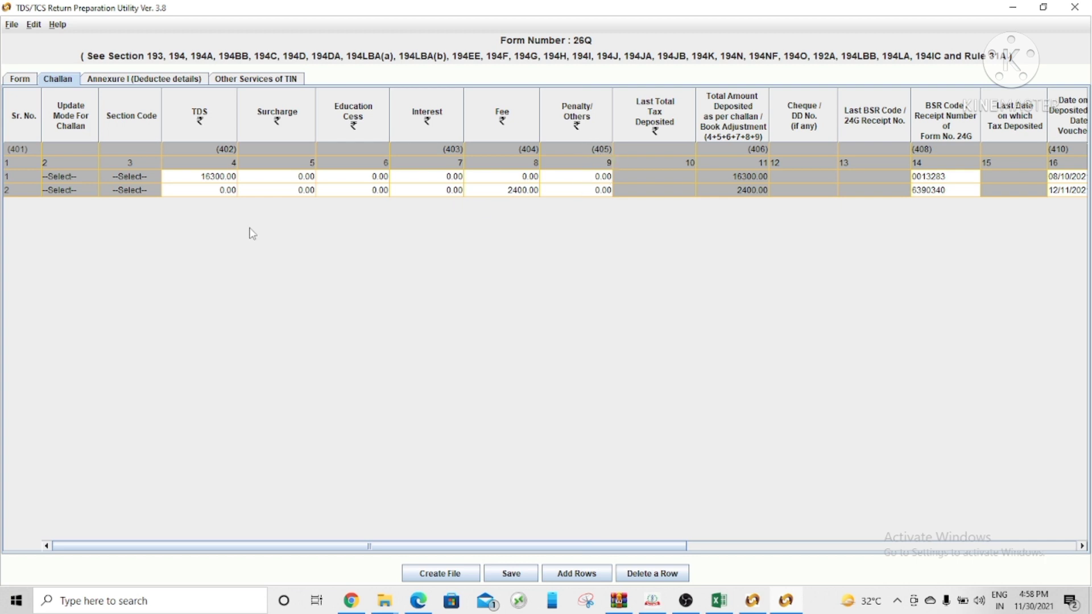
mouse_move(576, 190)
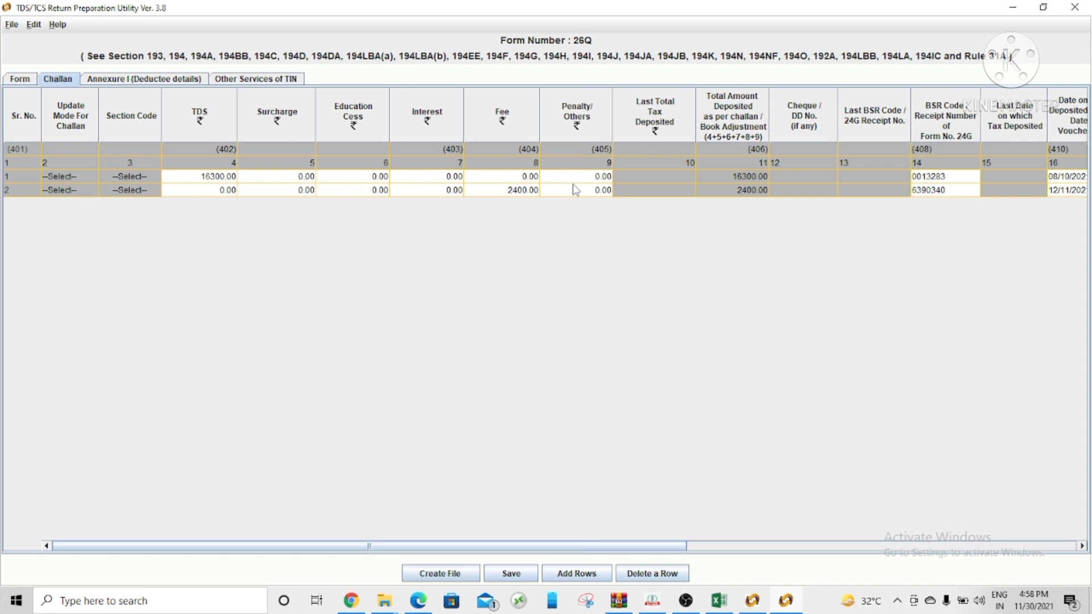
click(944, 176)
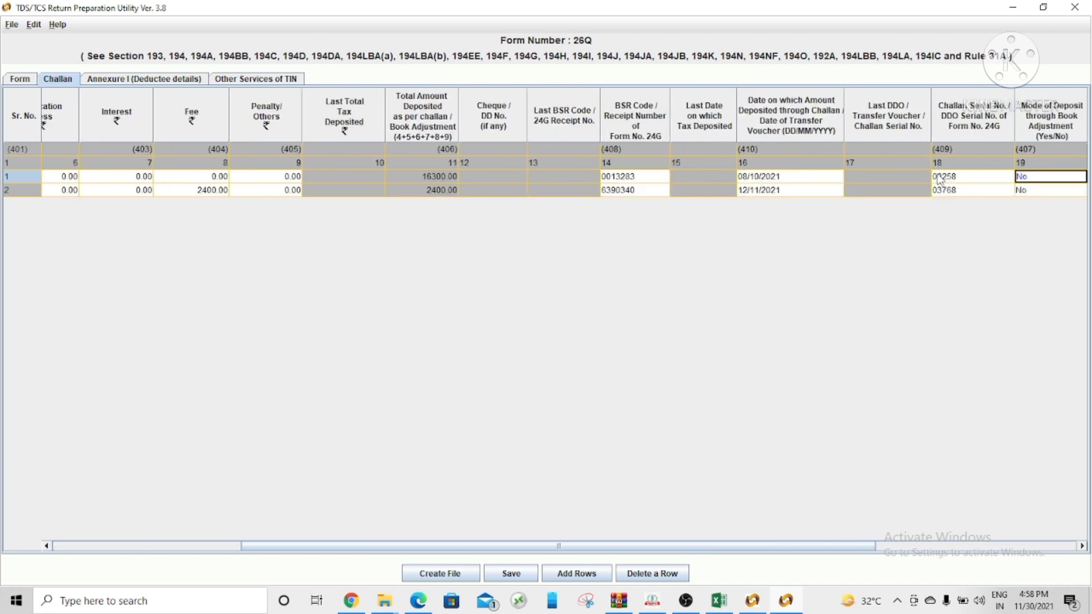
scroll(right, 3)
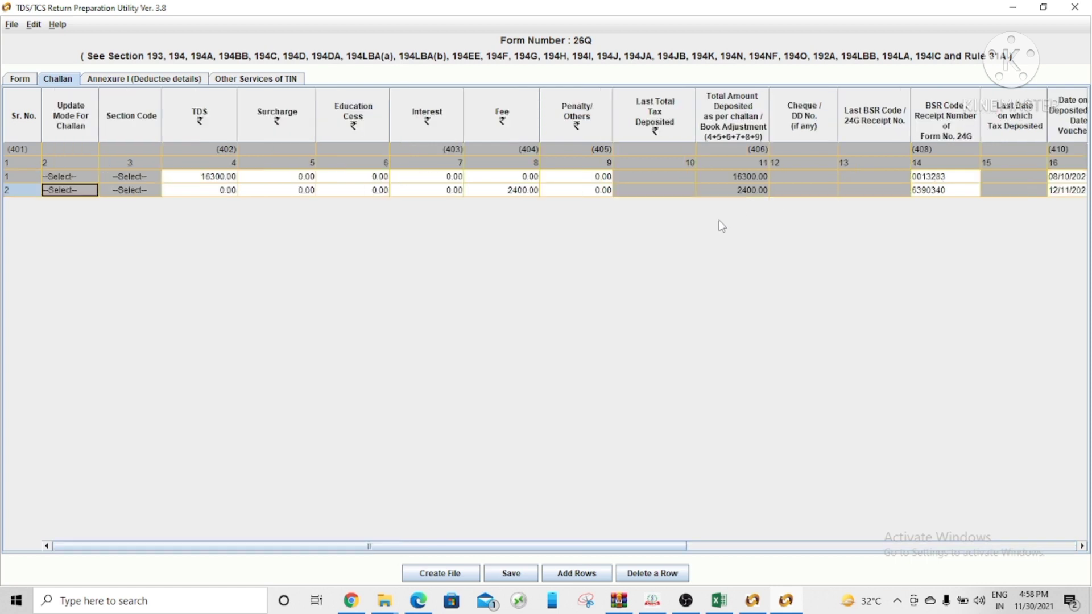
mouse_move(976, 216)
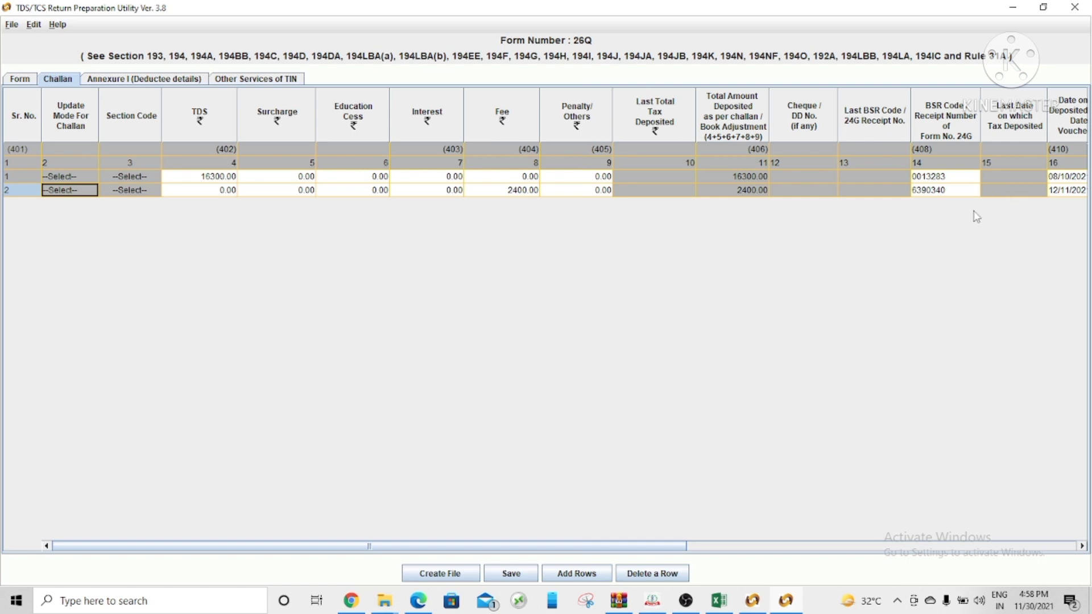
click(352, 190)
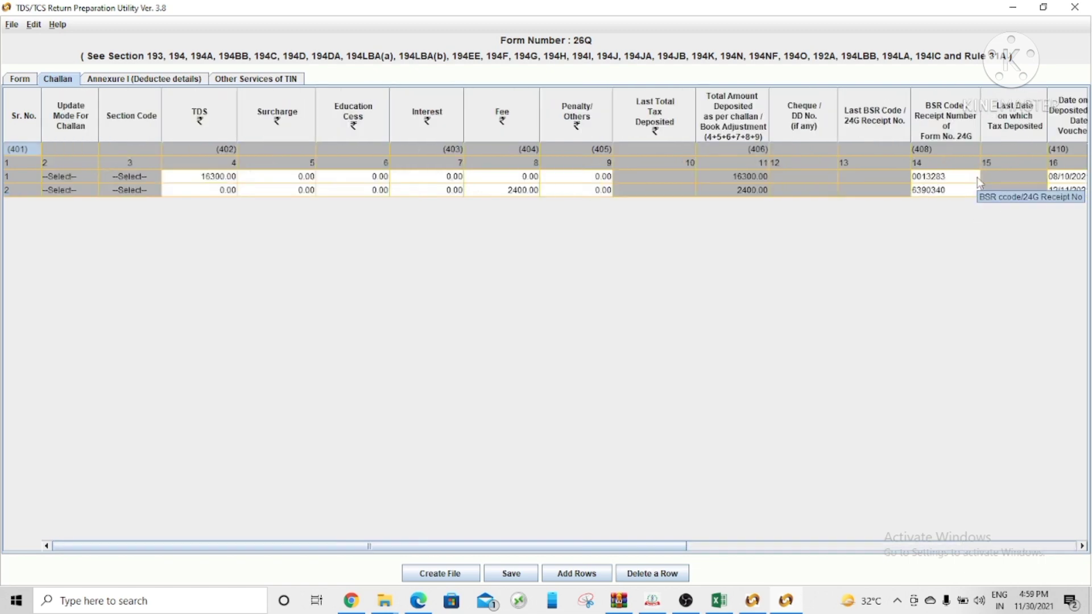
scroll(right, 3)
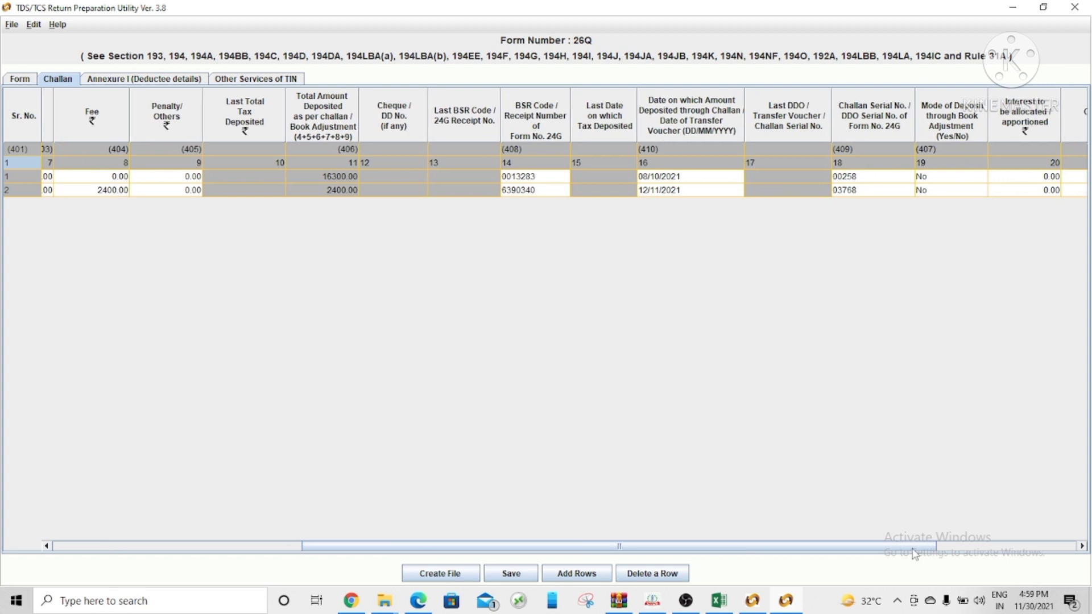
scroll(right, 3)
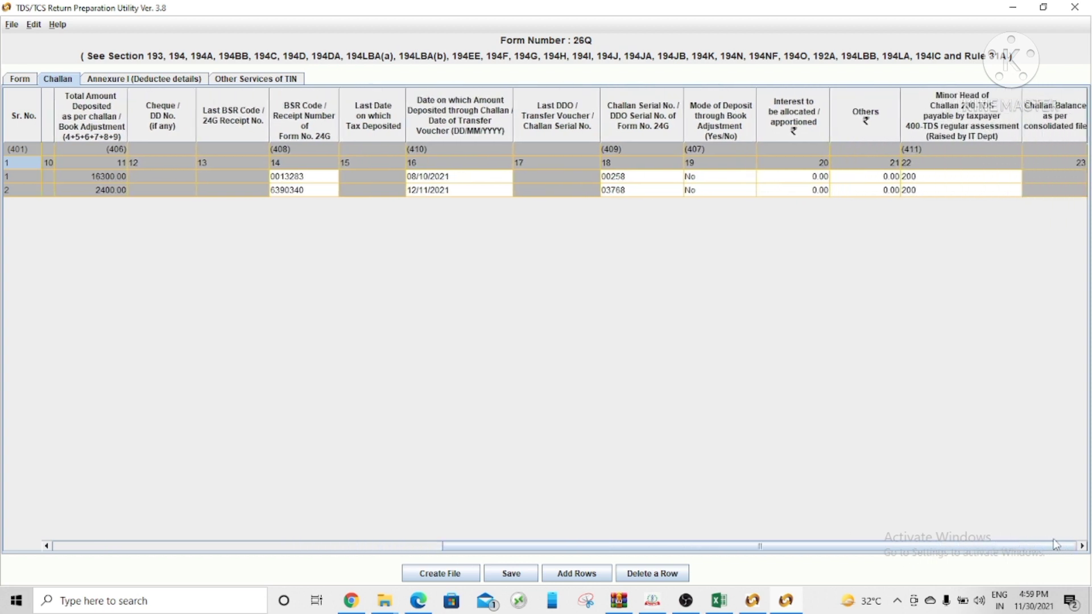
mouse_move(948, 144)
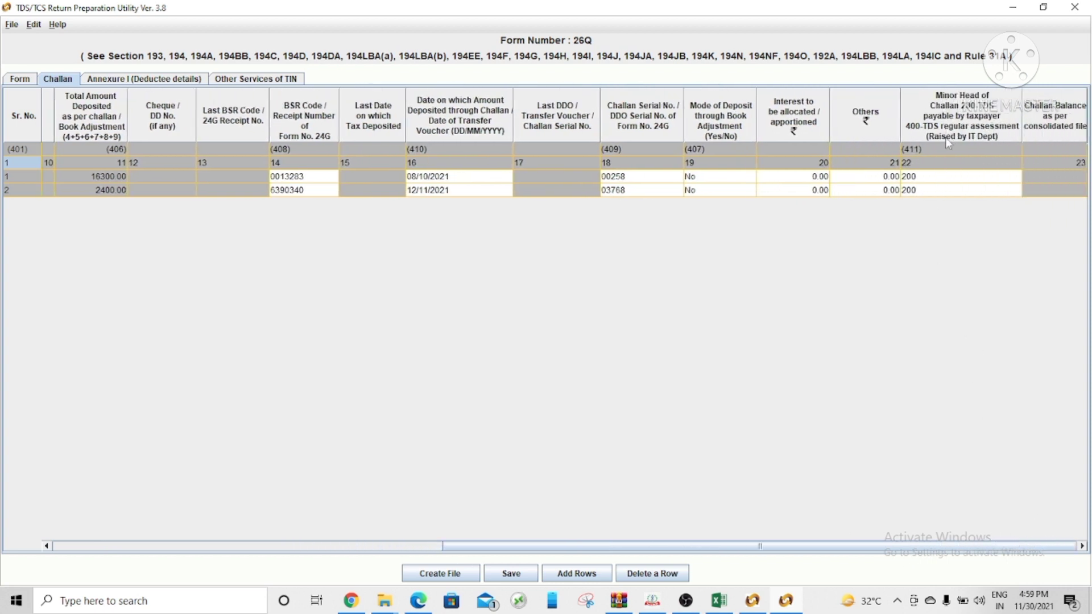
mouse_move(1001, 98)
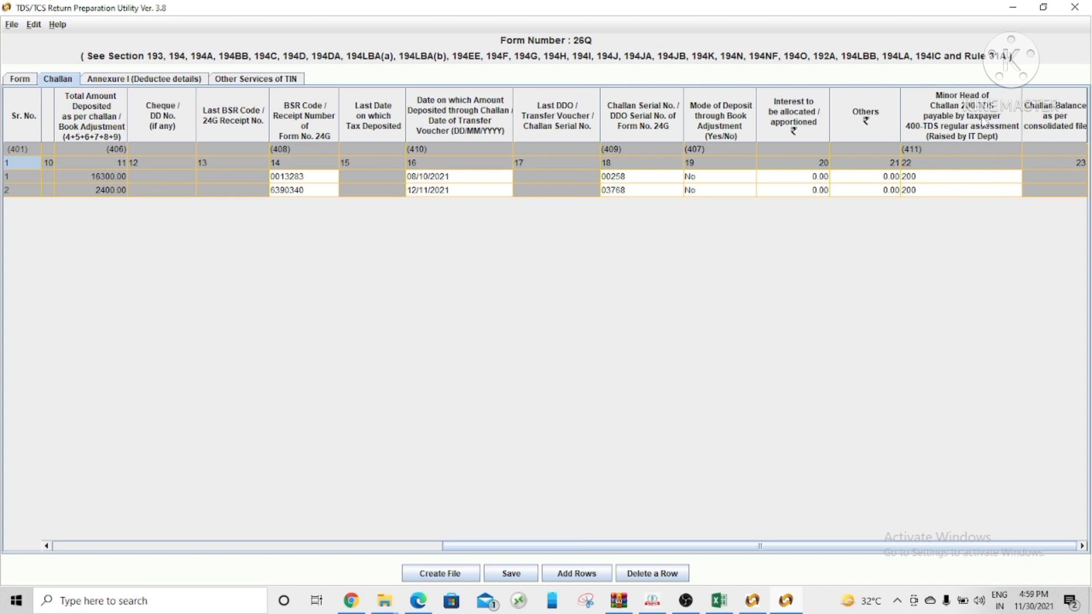
mouse_move(950, 141)
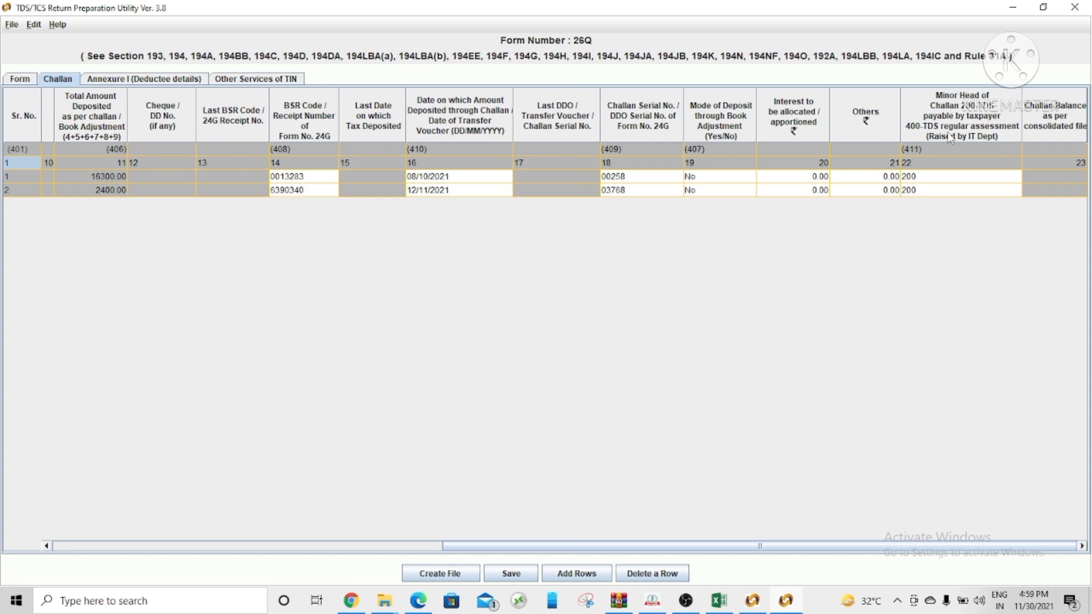
mouse_move(992, 137)
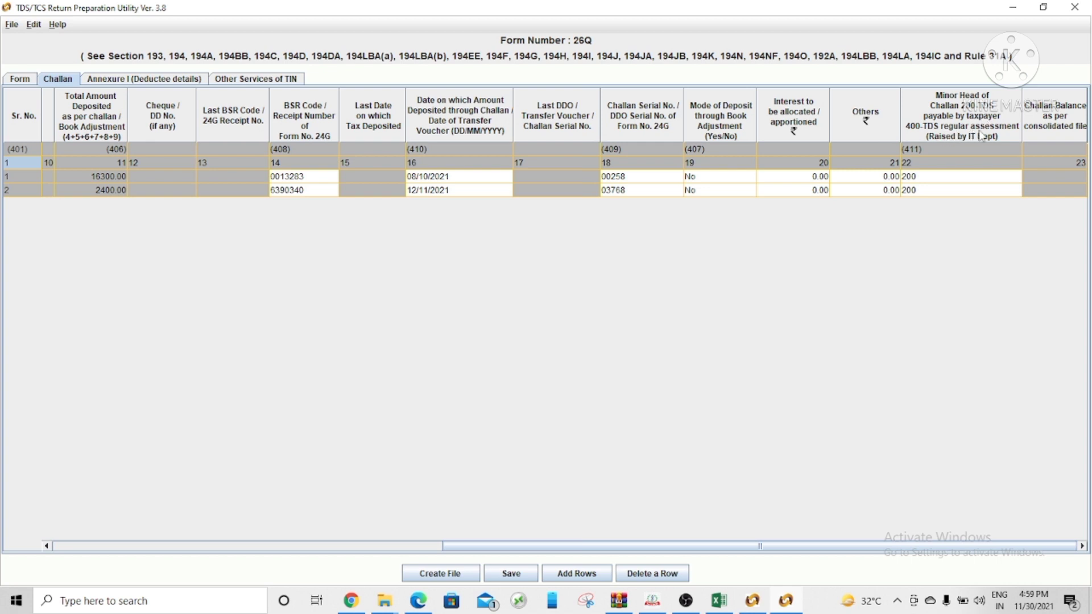
mouse_move(969, 159)
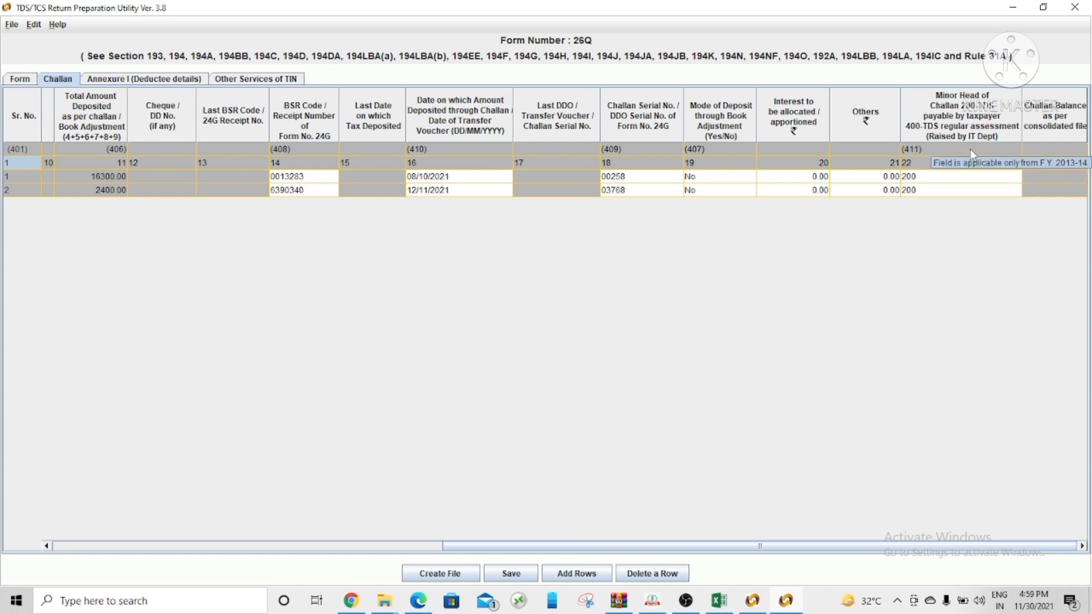
mouse_move(972, 229)
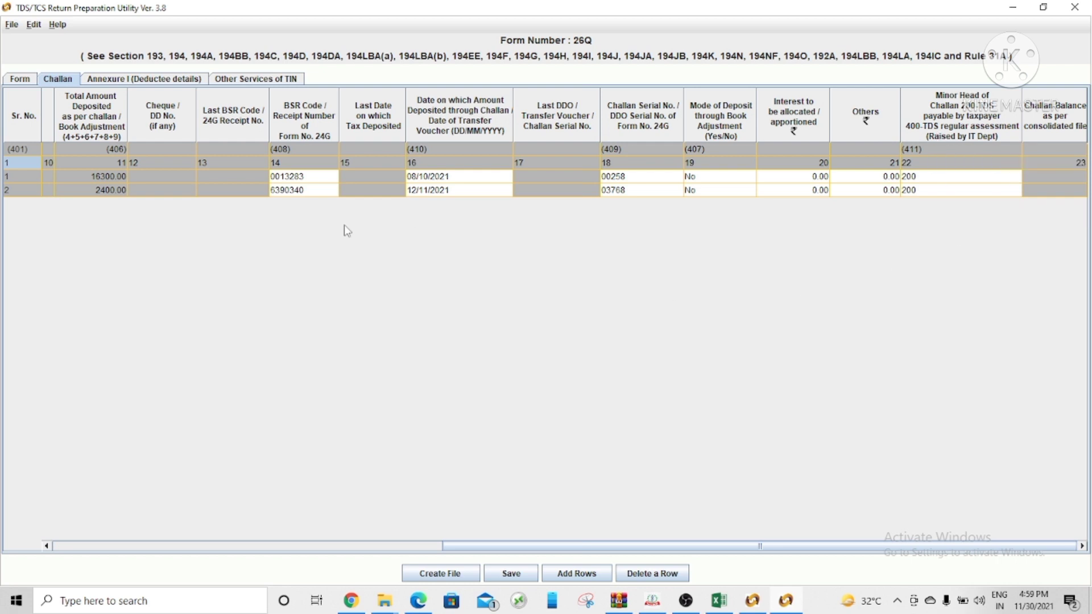
mouse_move(97, 243)
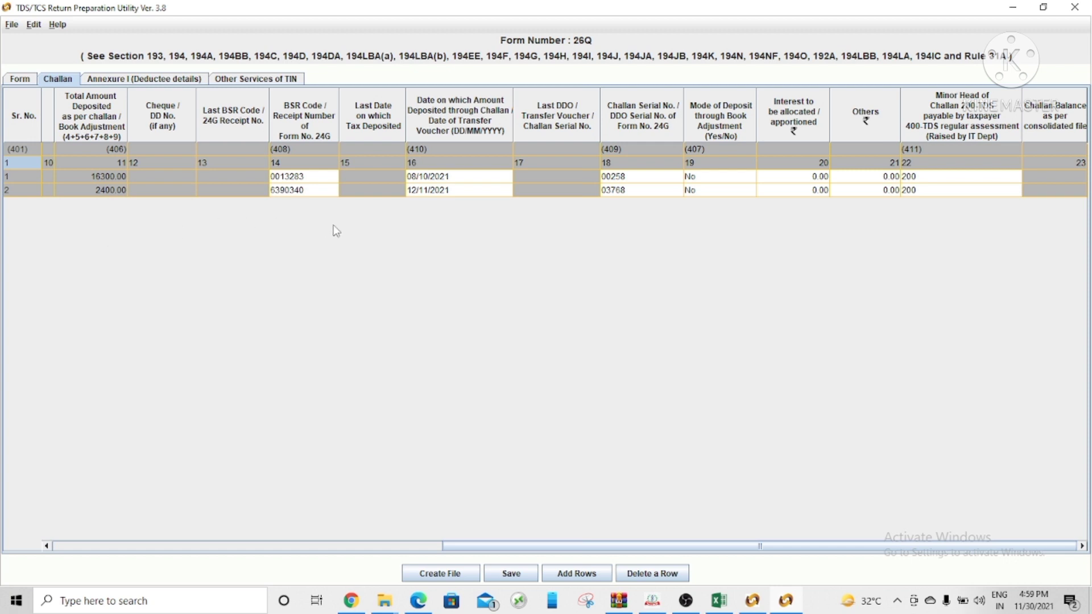
mouse_move(130, 87)
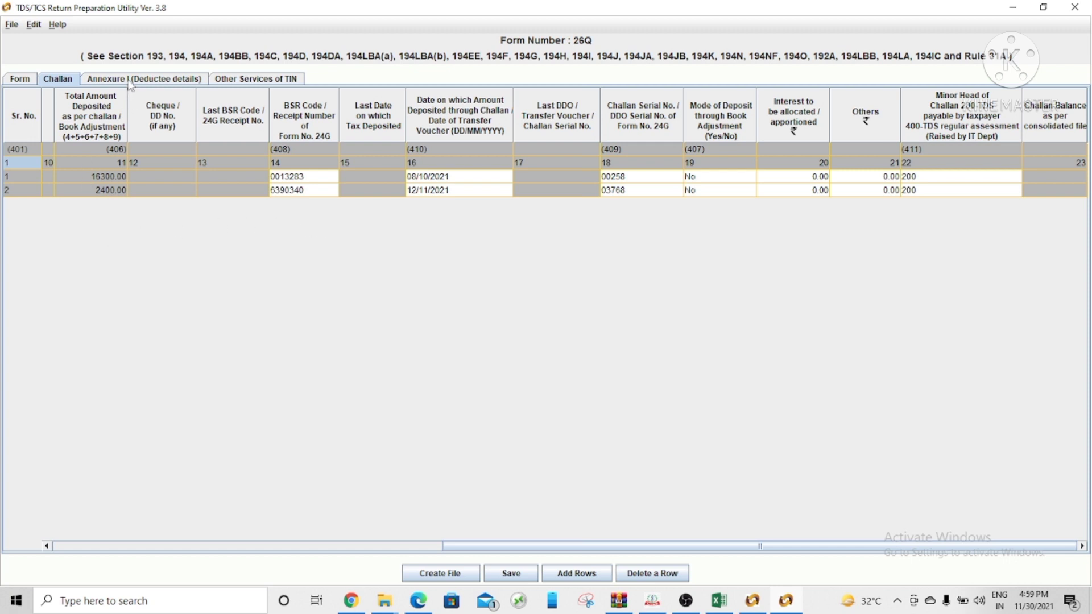
Step: Review the four deductee rows under challan serial 1, section 4IB, in Annexure I
click(125, 79)
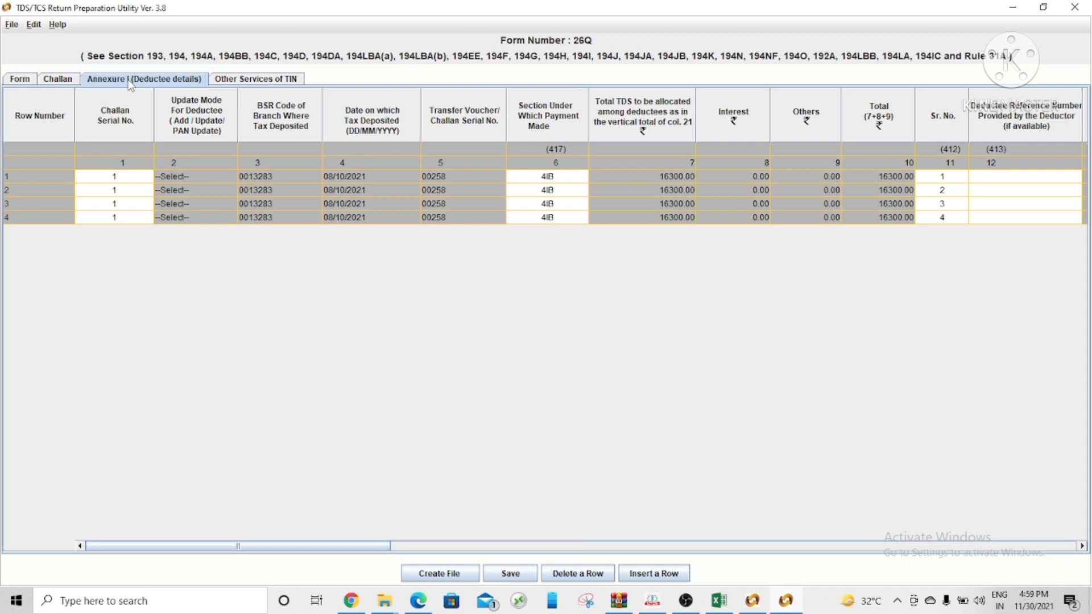
mouse_move(187, 221)
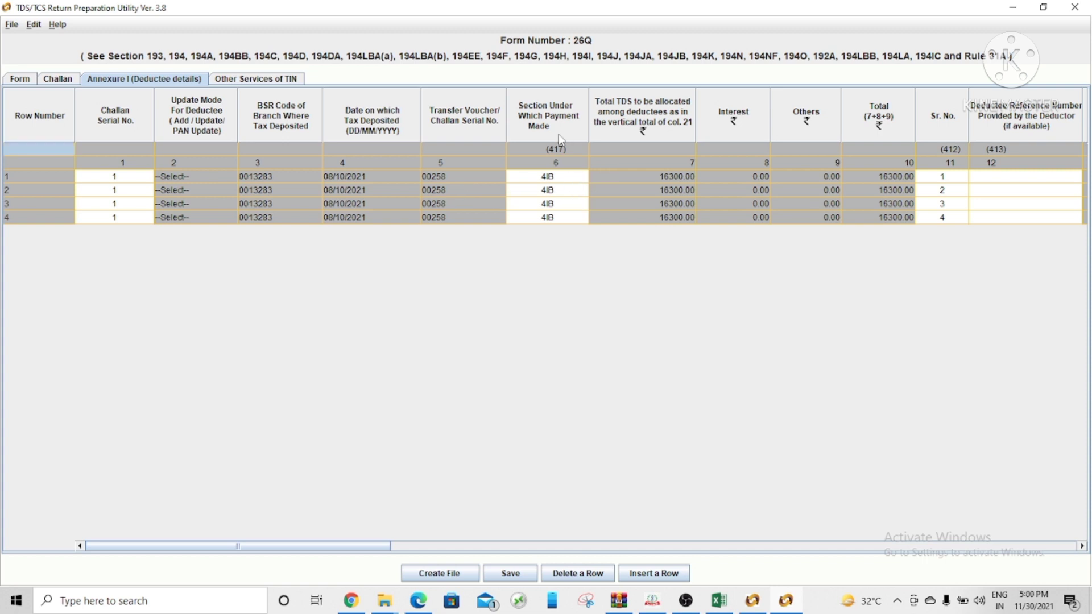
click(733, 175)
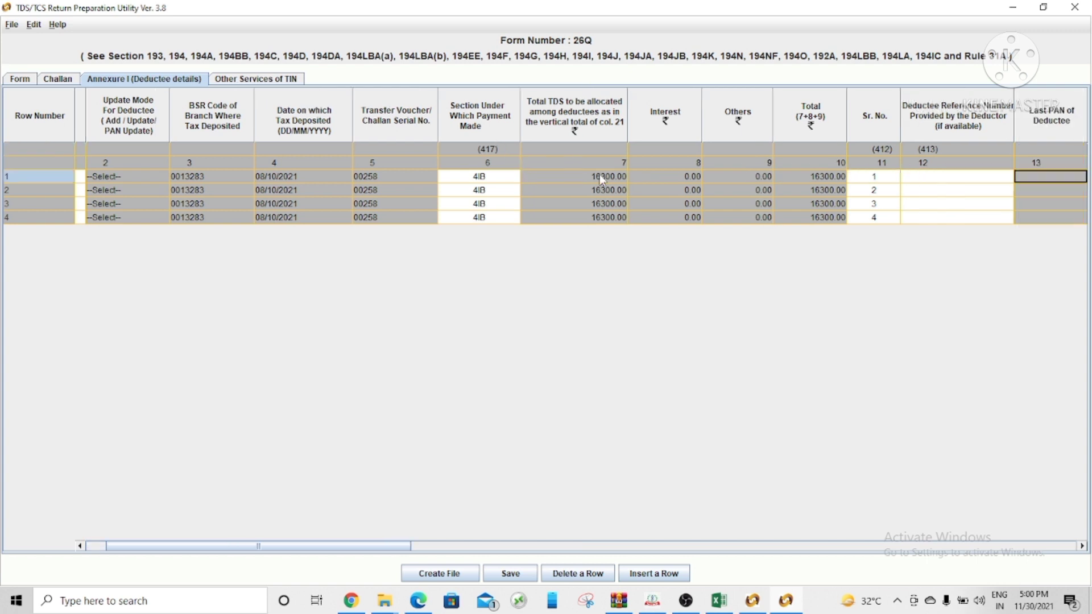
scroll(right, 3)
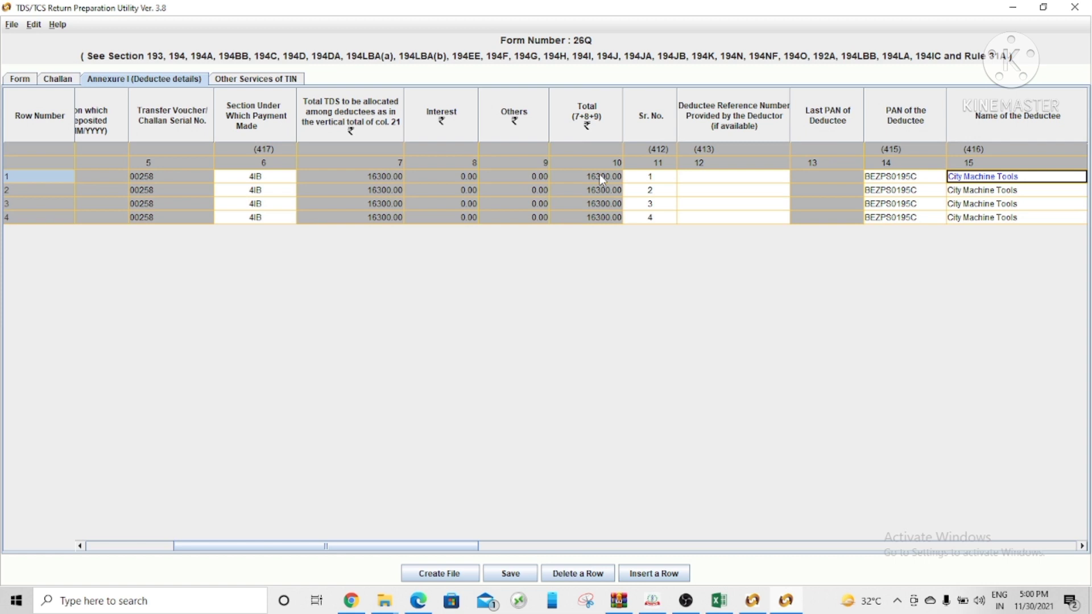
scroll(right, 3)
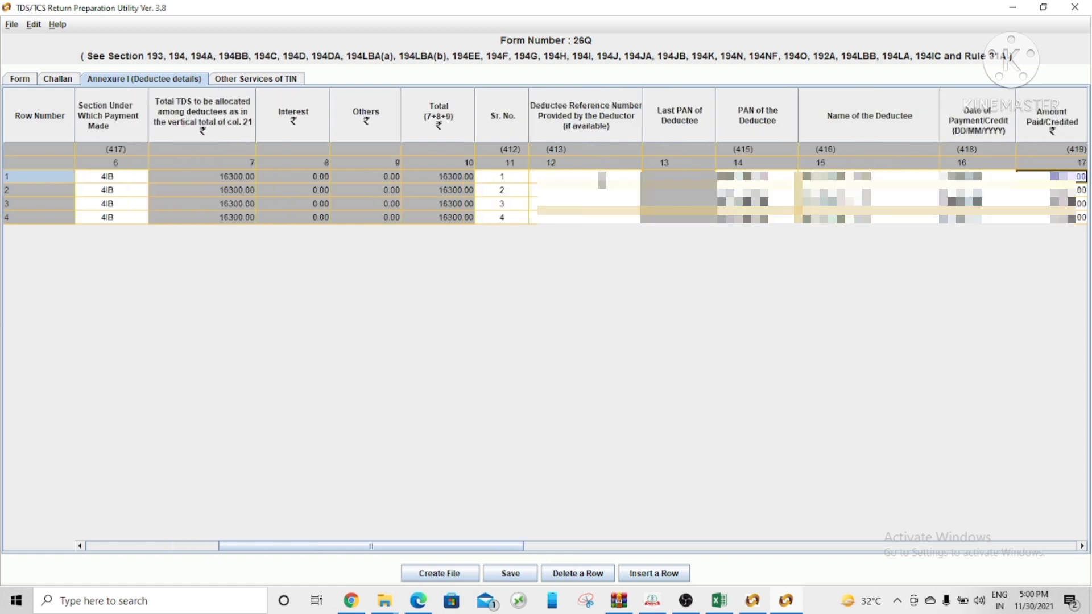
scroll(right, 3)
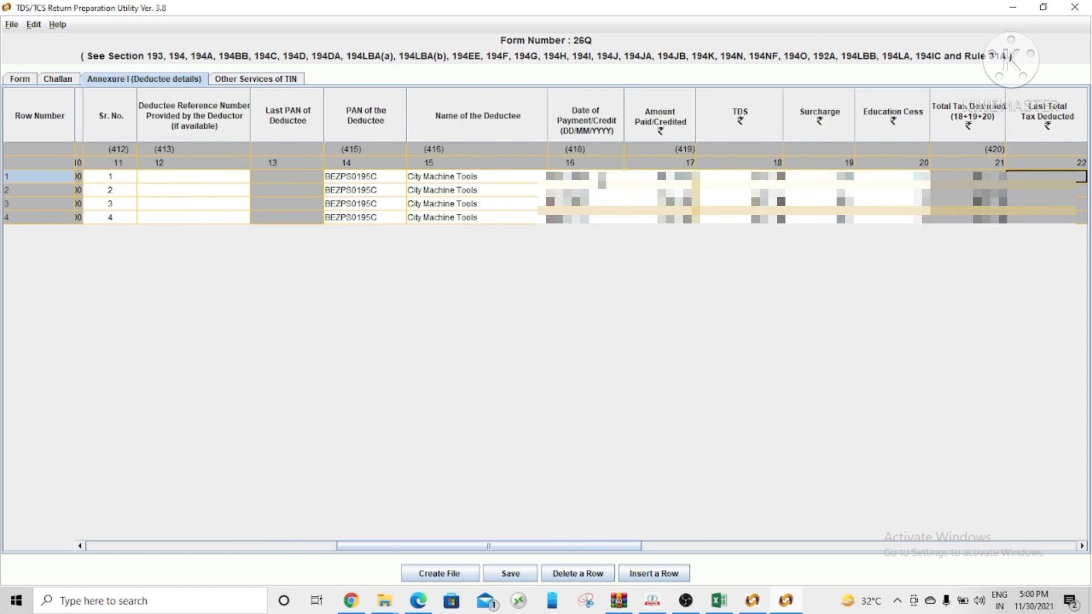
scroll(right, 3)
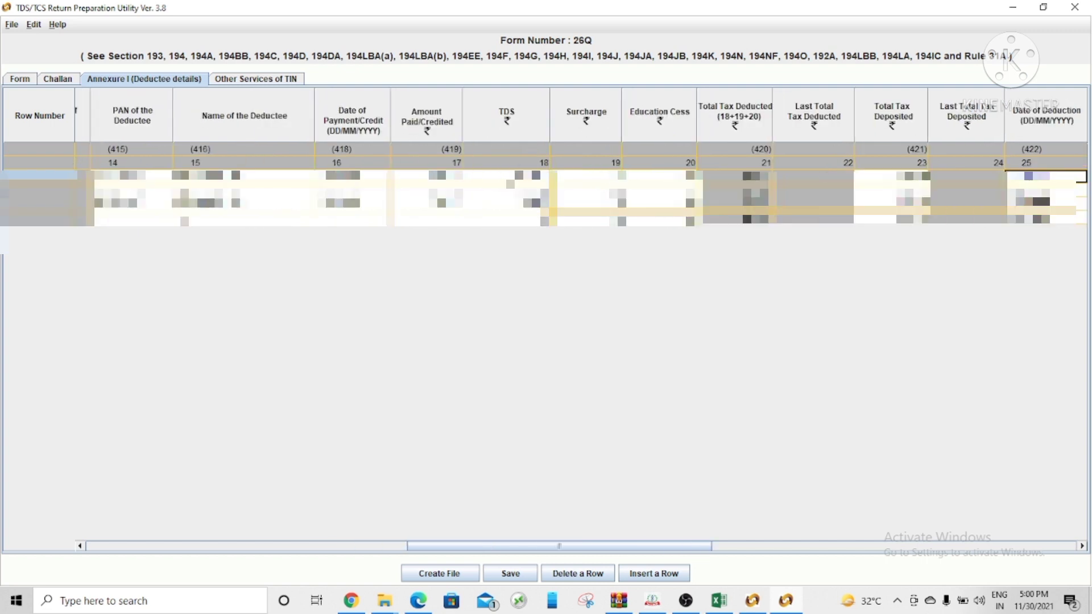
scroll(right, 3)
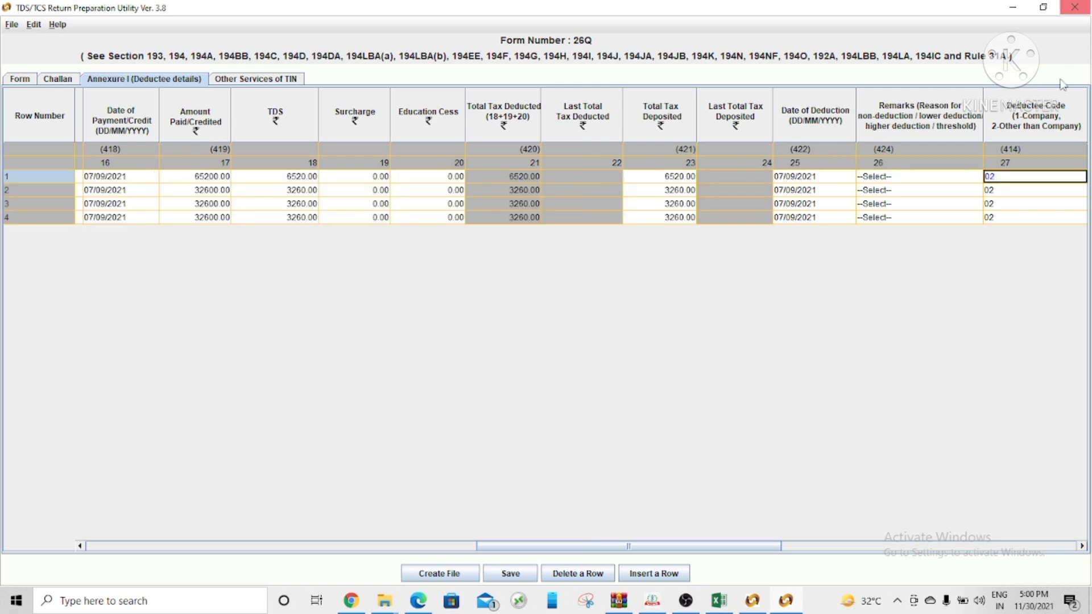
mouse_move(1034, 128)
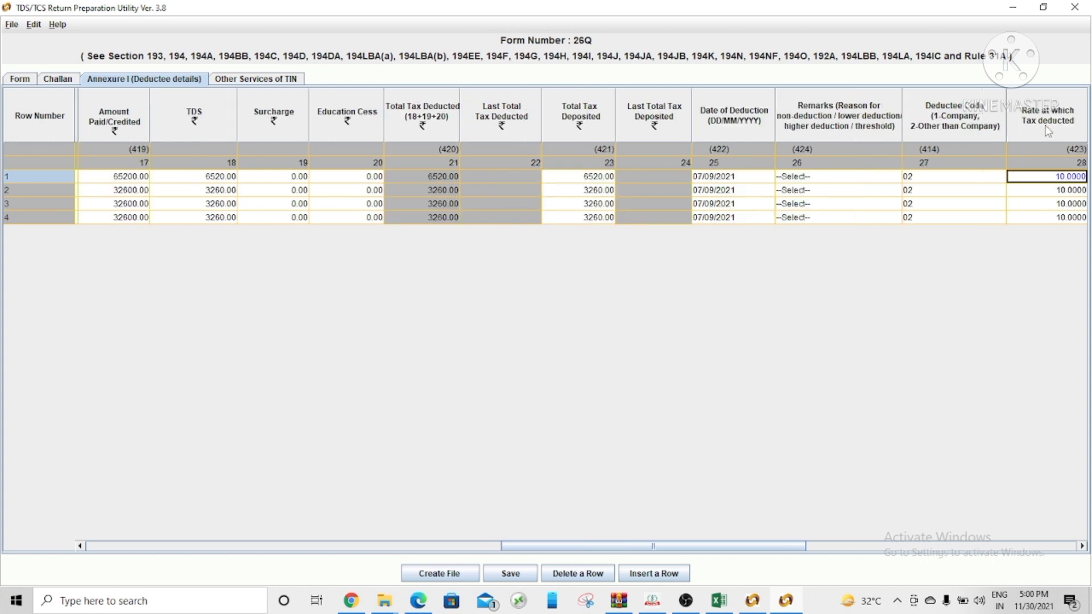
mouse_move(1045, 181)
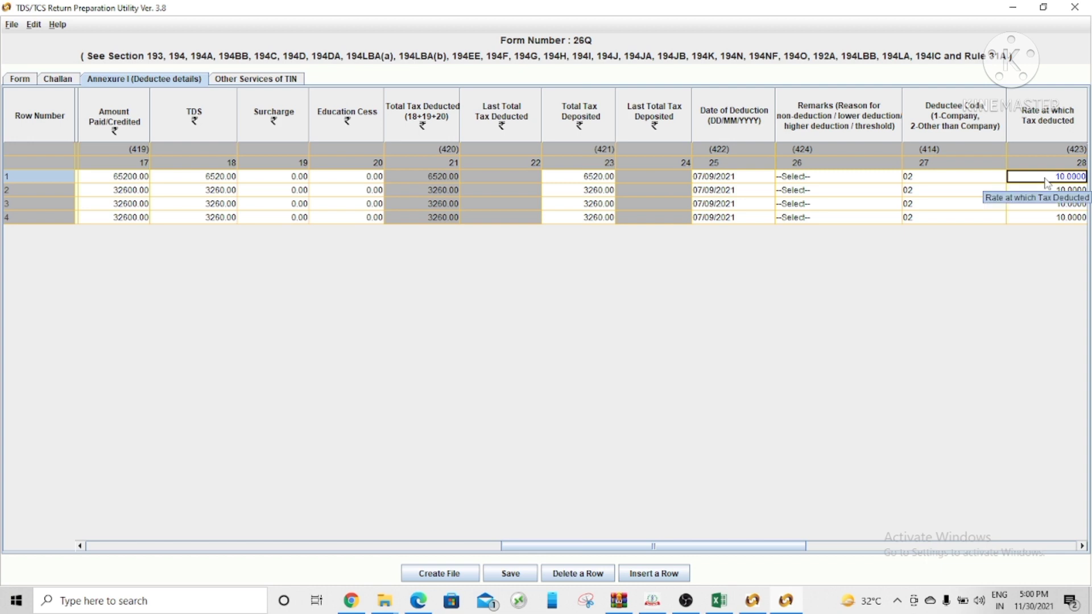
scroll(right, 3)
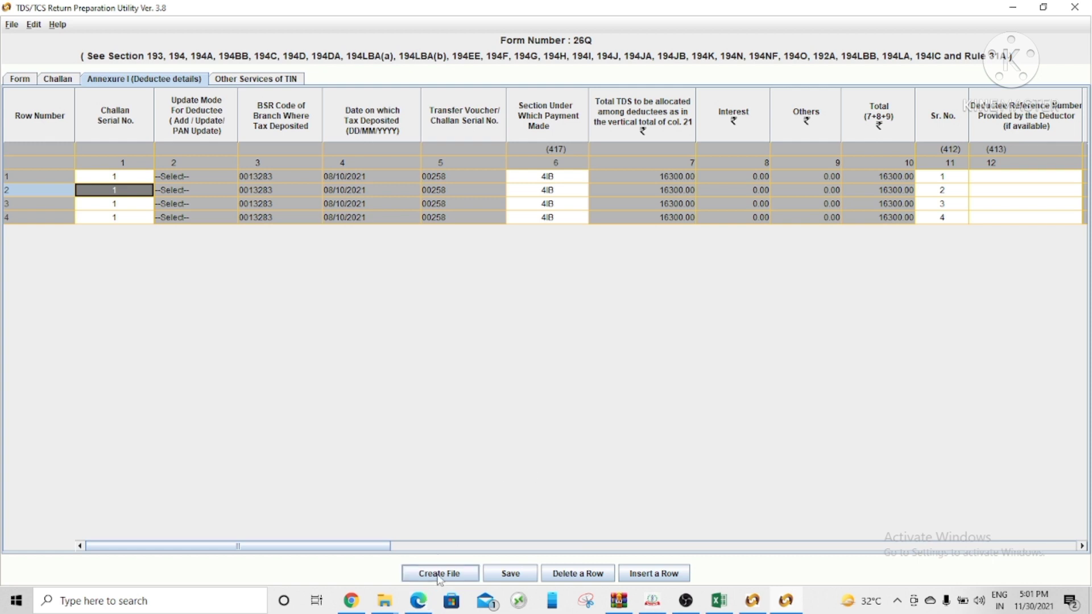
mouse_move(460, 539)
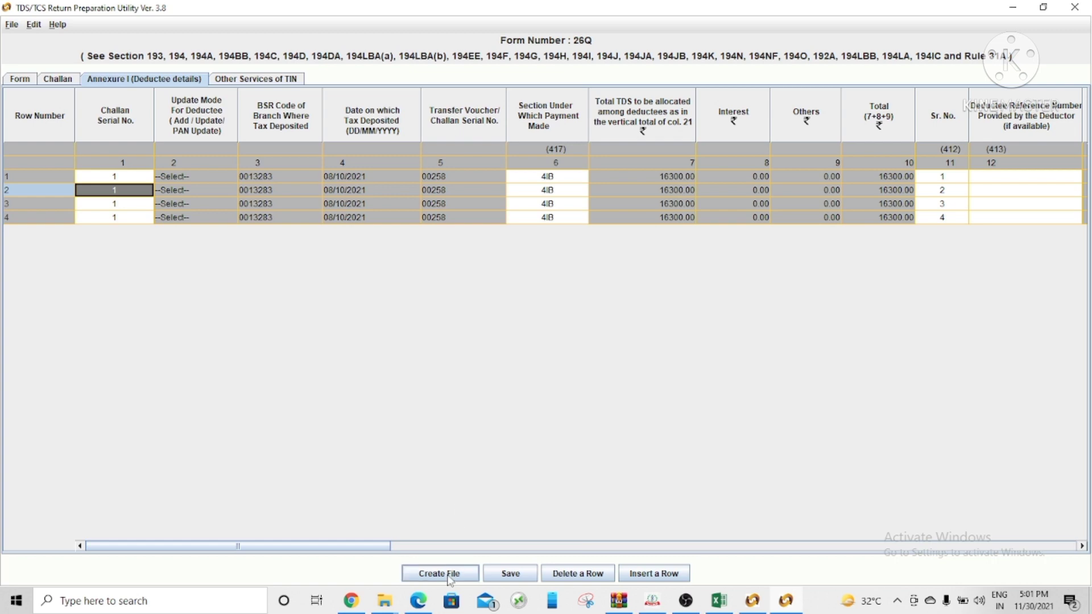
Step: Start Create File to bring up the text/FVU path dialog for validating the return
click(439, 573)
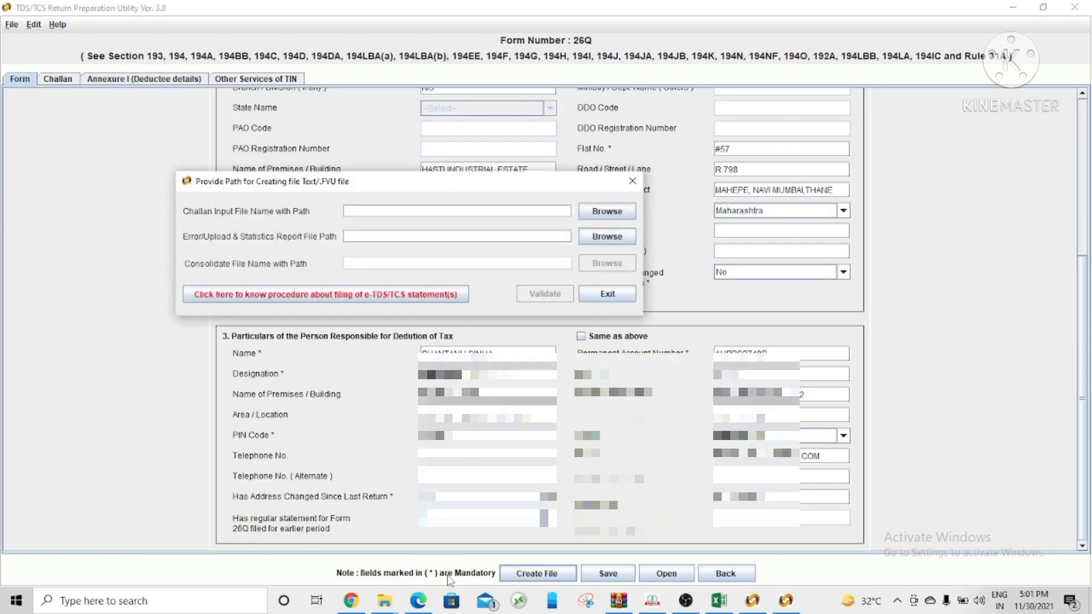
mouse_move(242, 224)
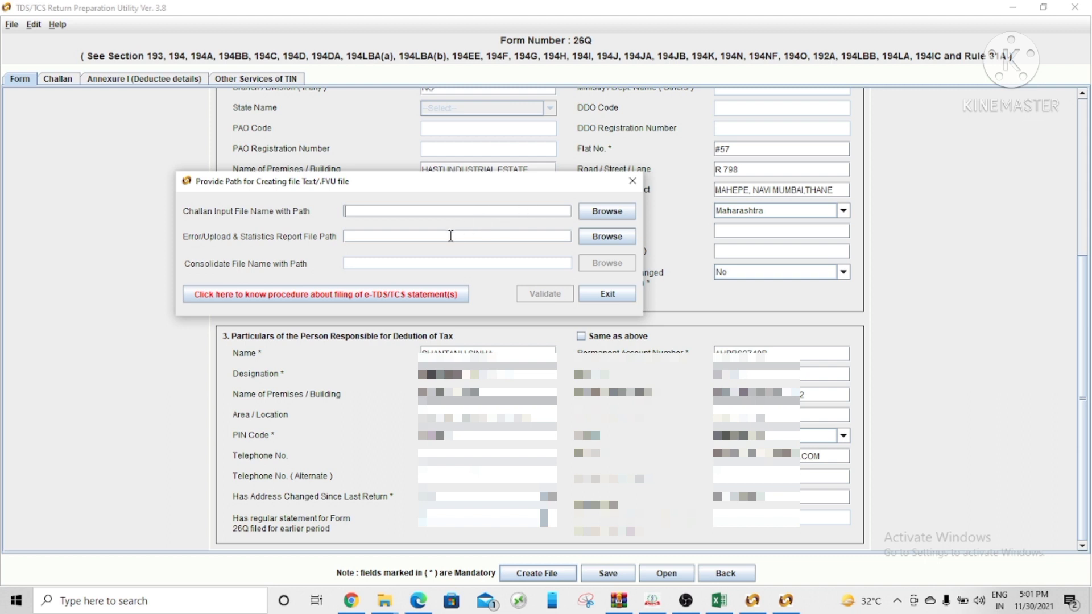
mouse_move(450, 239)
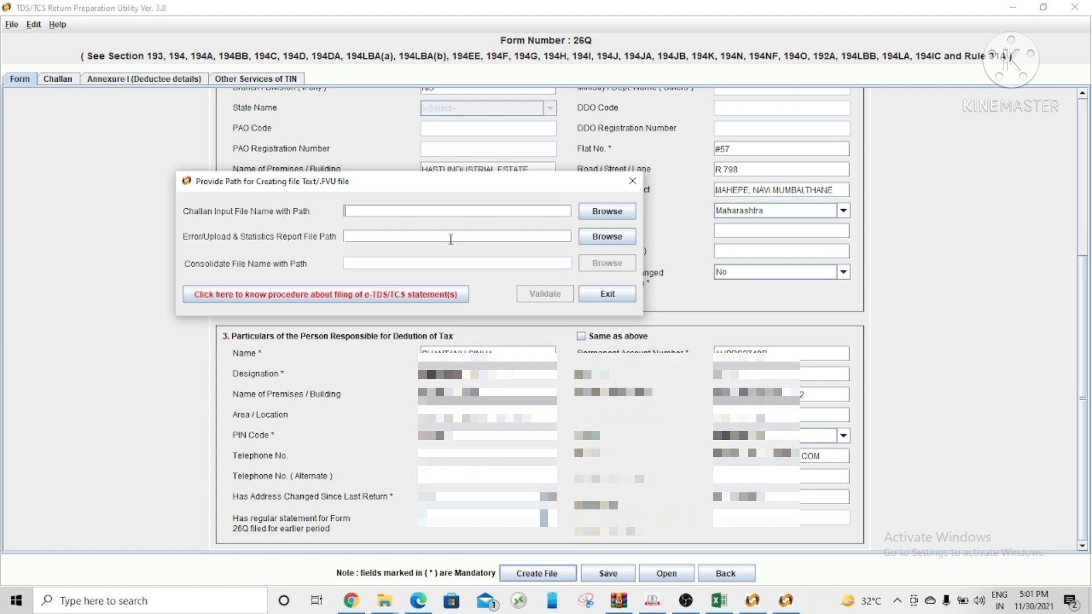
mouse_move(297, 253)
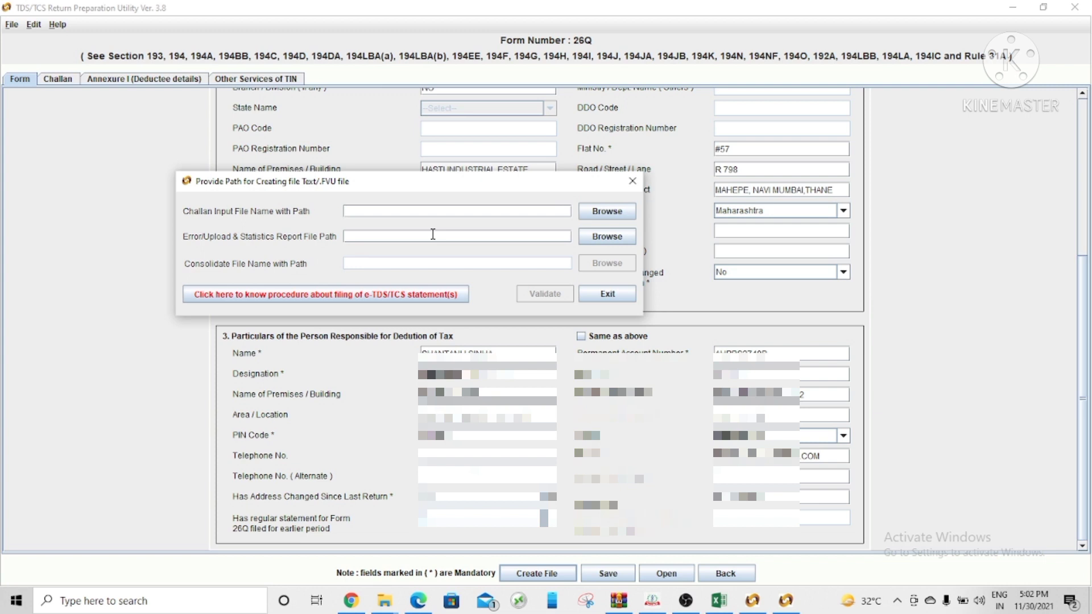
mouse_move(501, 268)
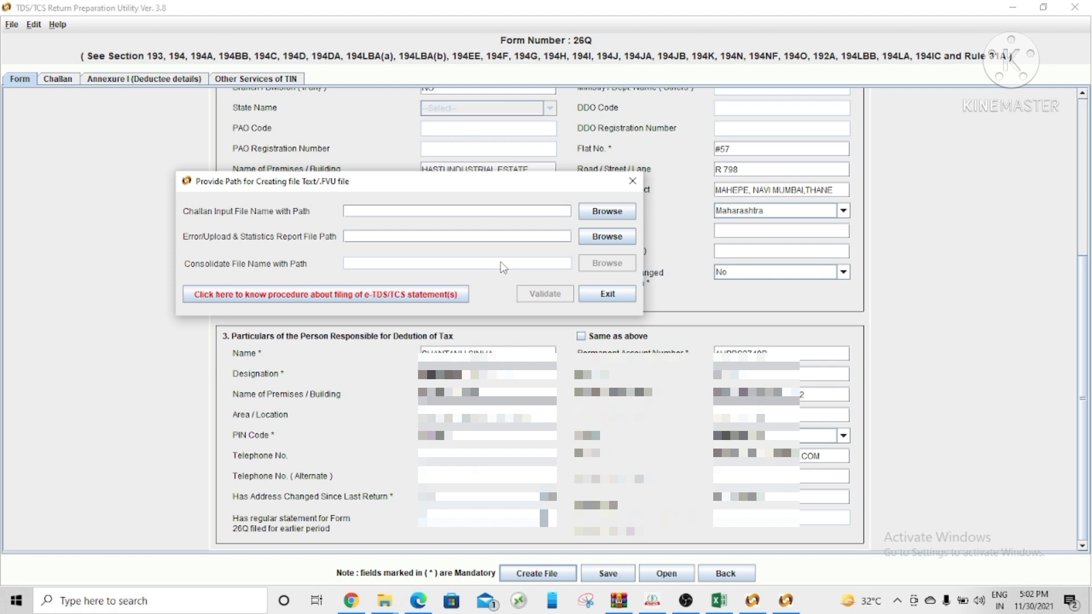
mouse_move(558, 300)
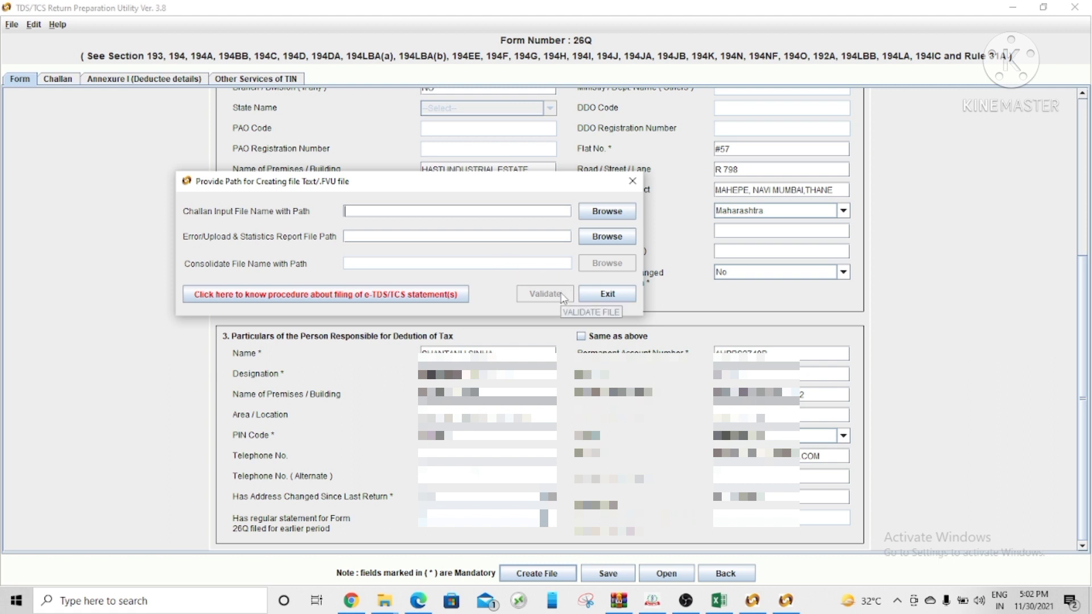
mouse_move(544, 300)
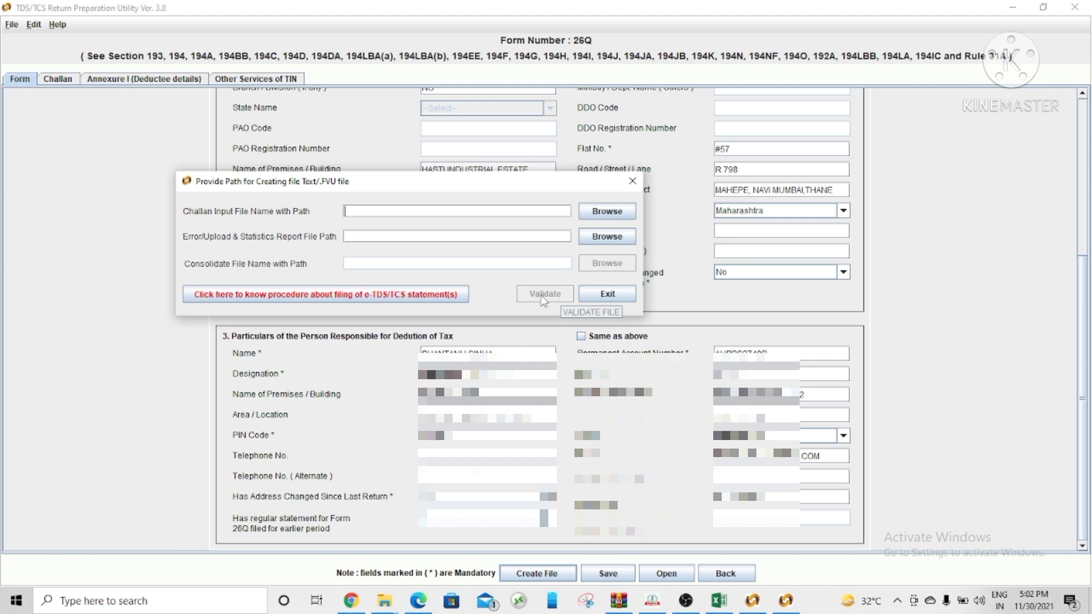
mouse_move(548, 319)
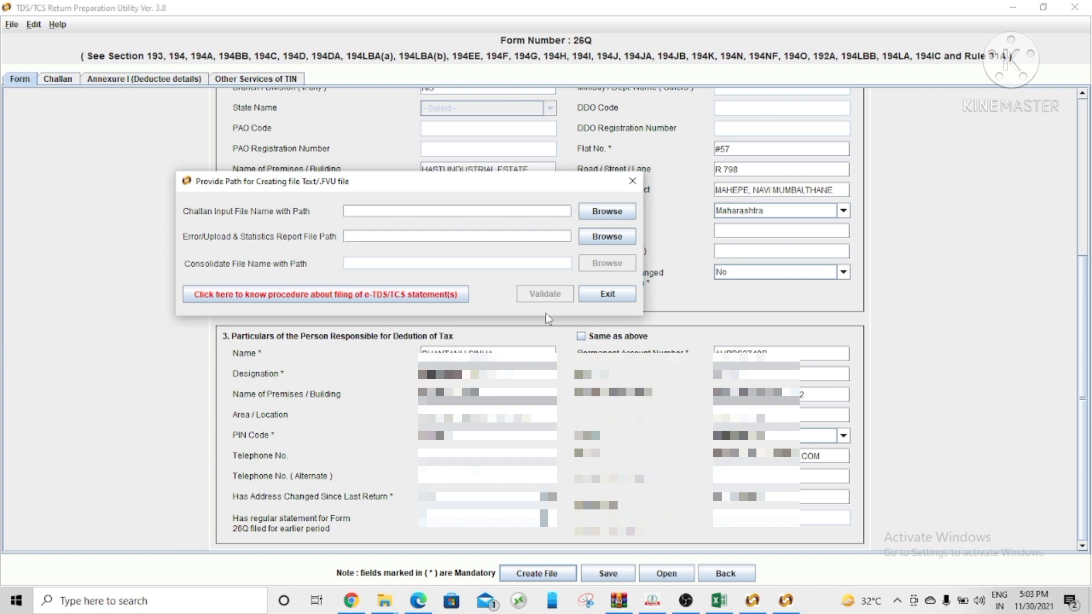